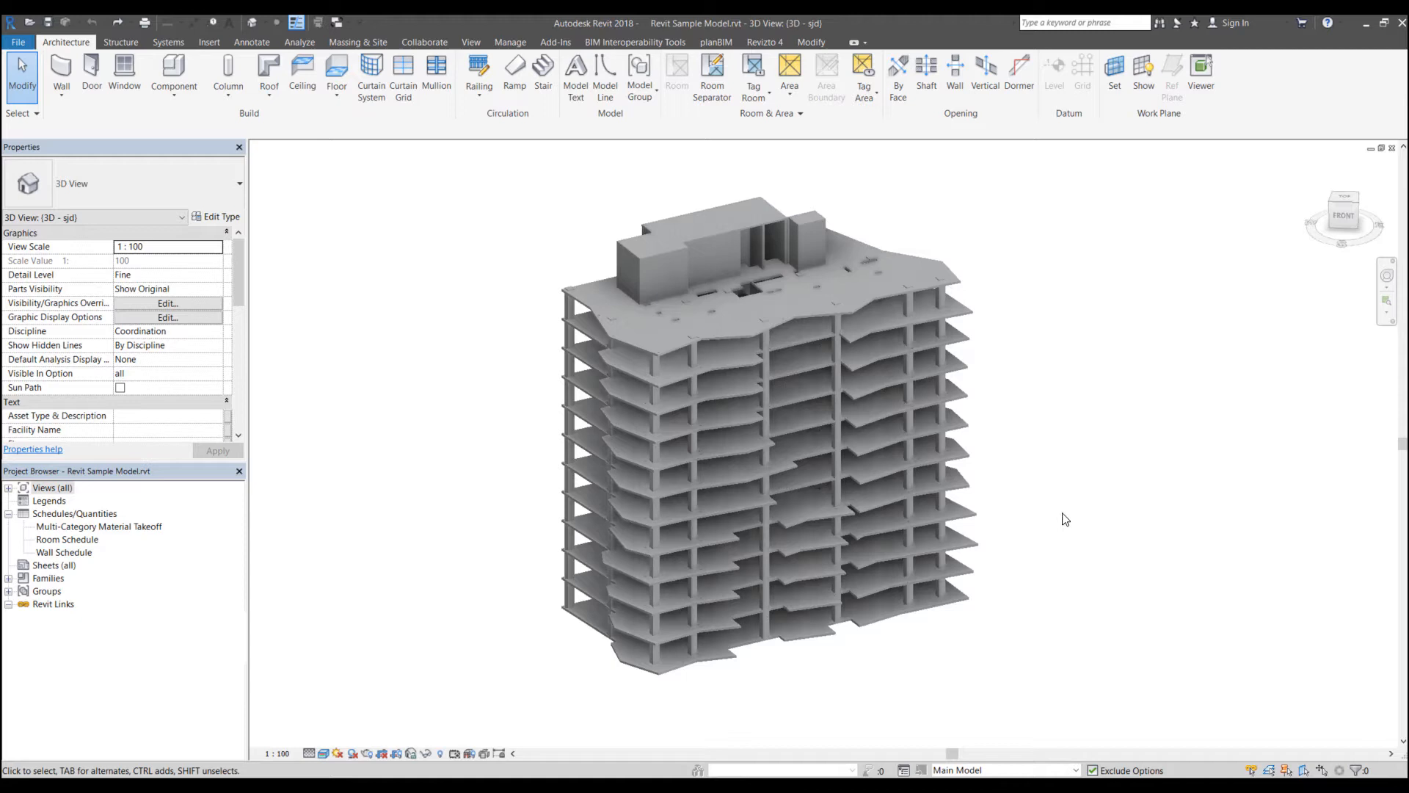
mouse_move(1133, 555)
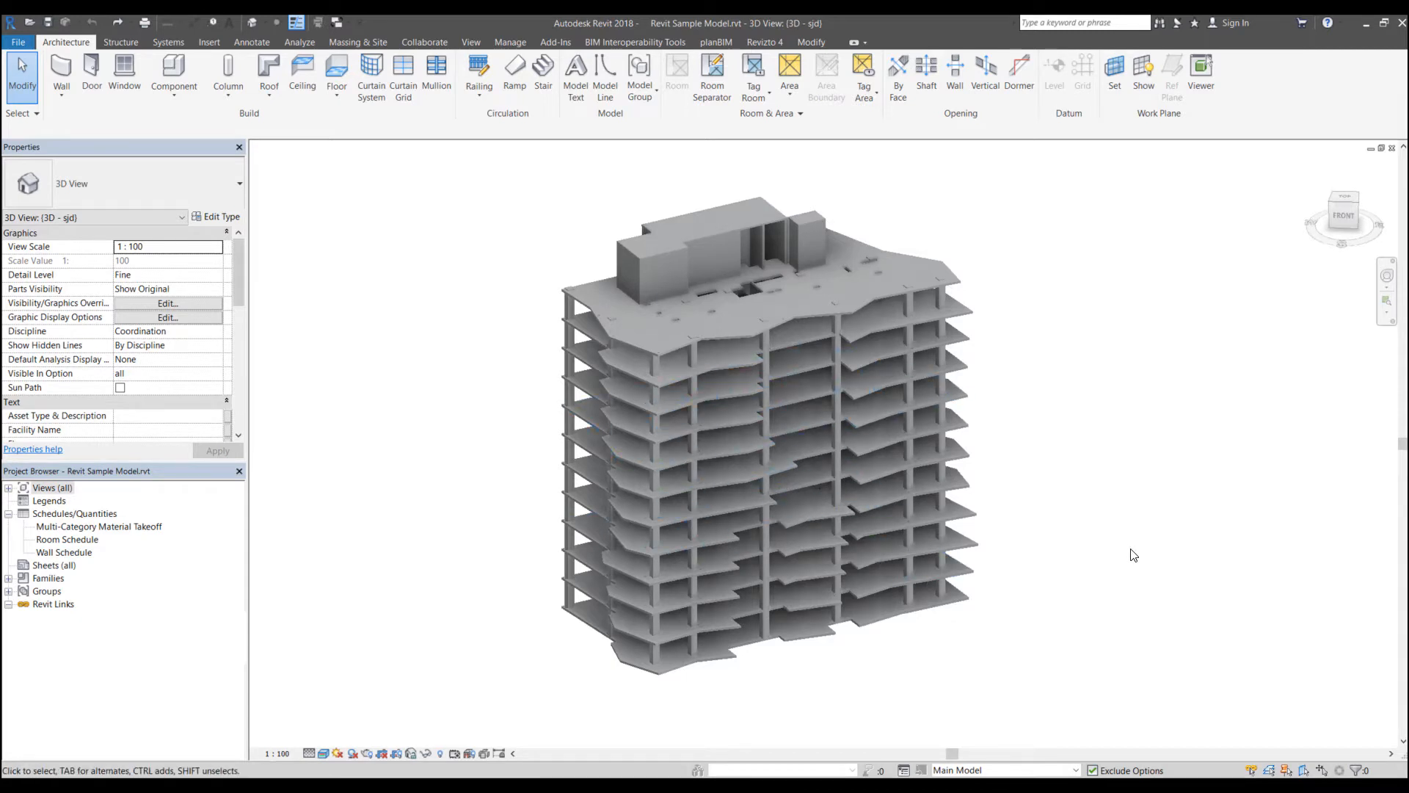
mouse_move(1151, 530)
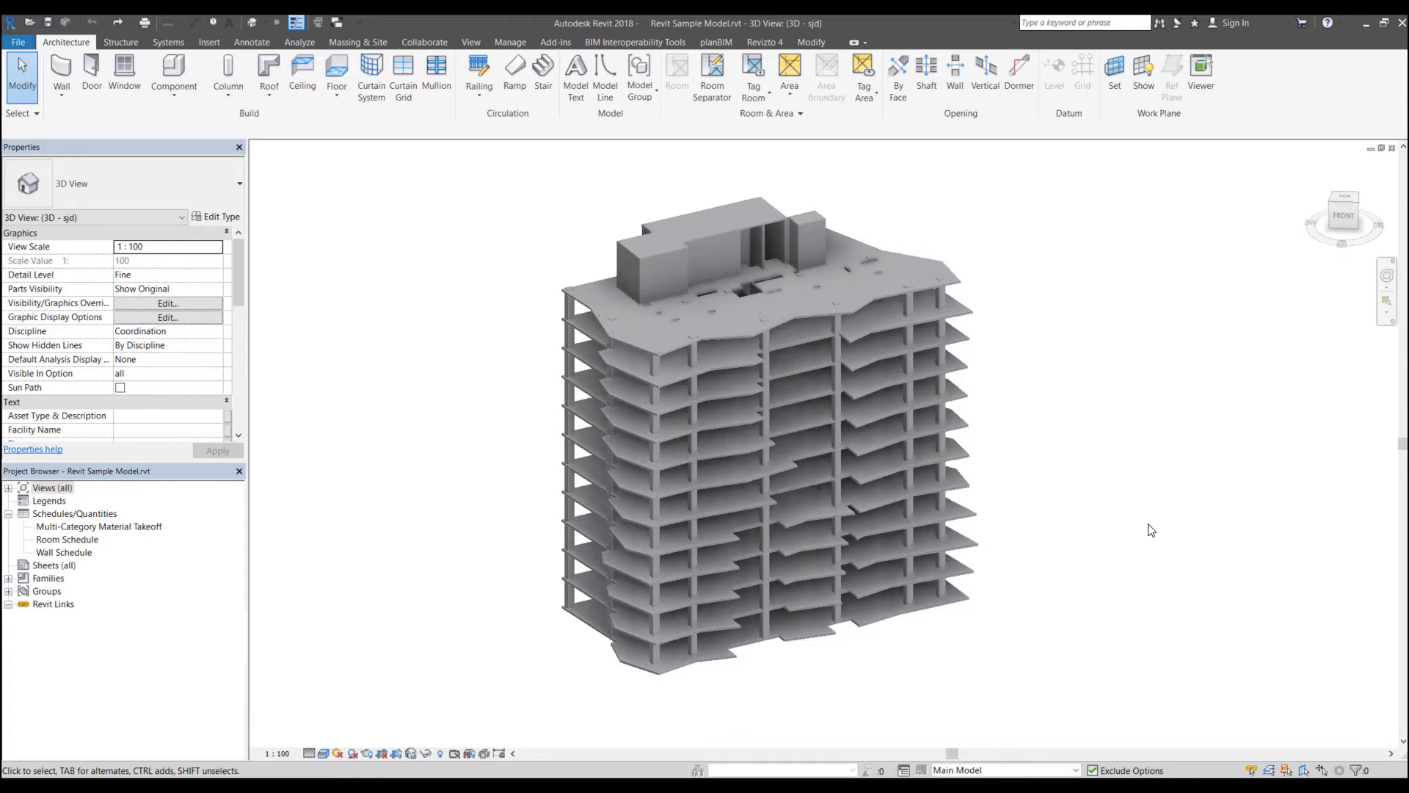
mouse_move(1098, 468)
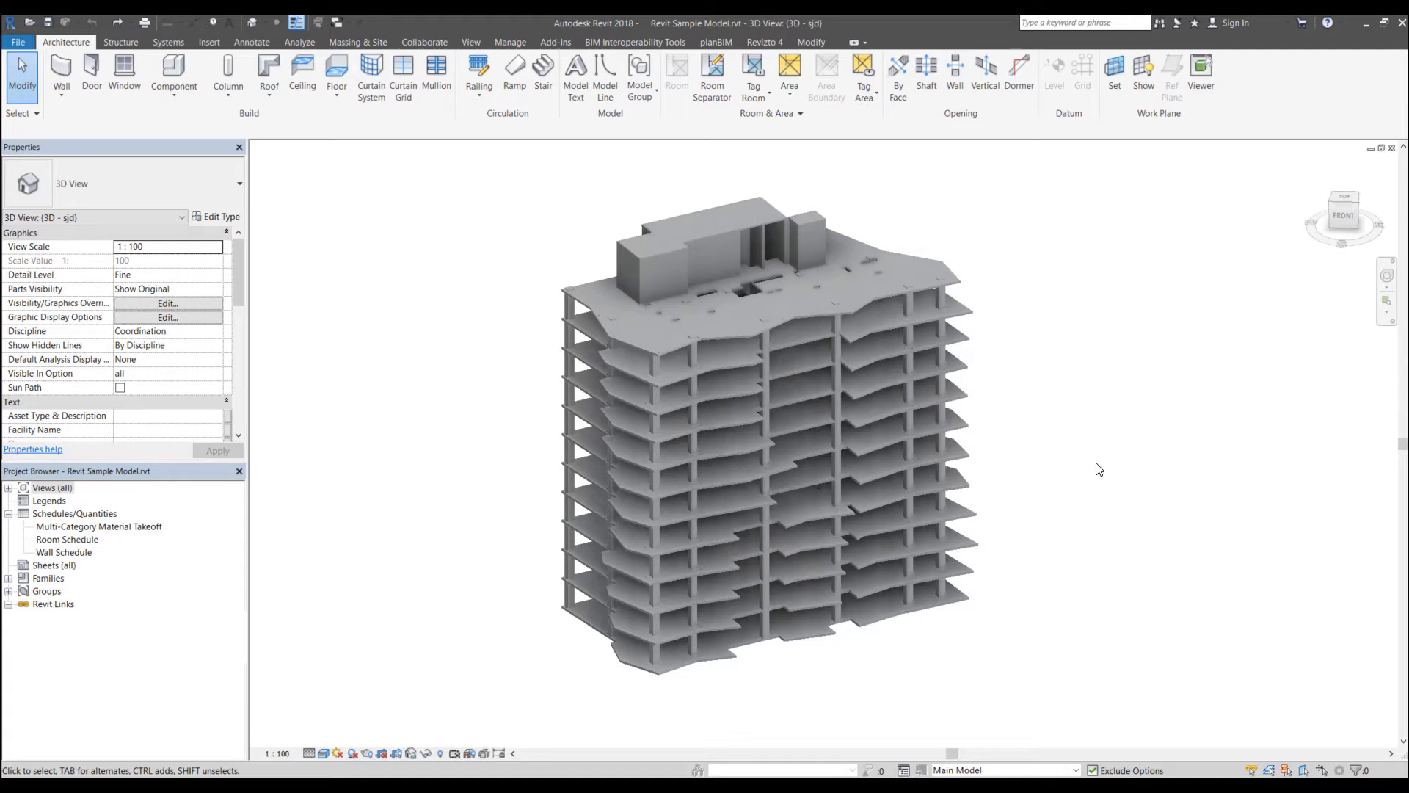
mouse_move(1055, 462)
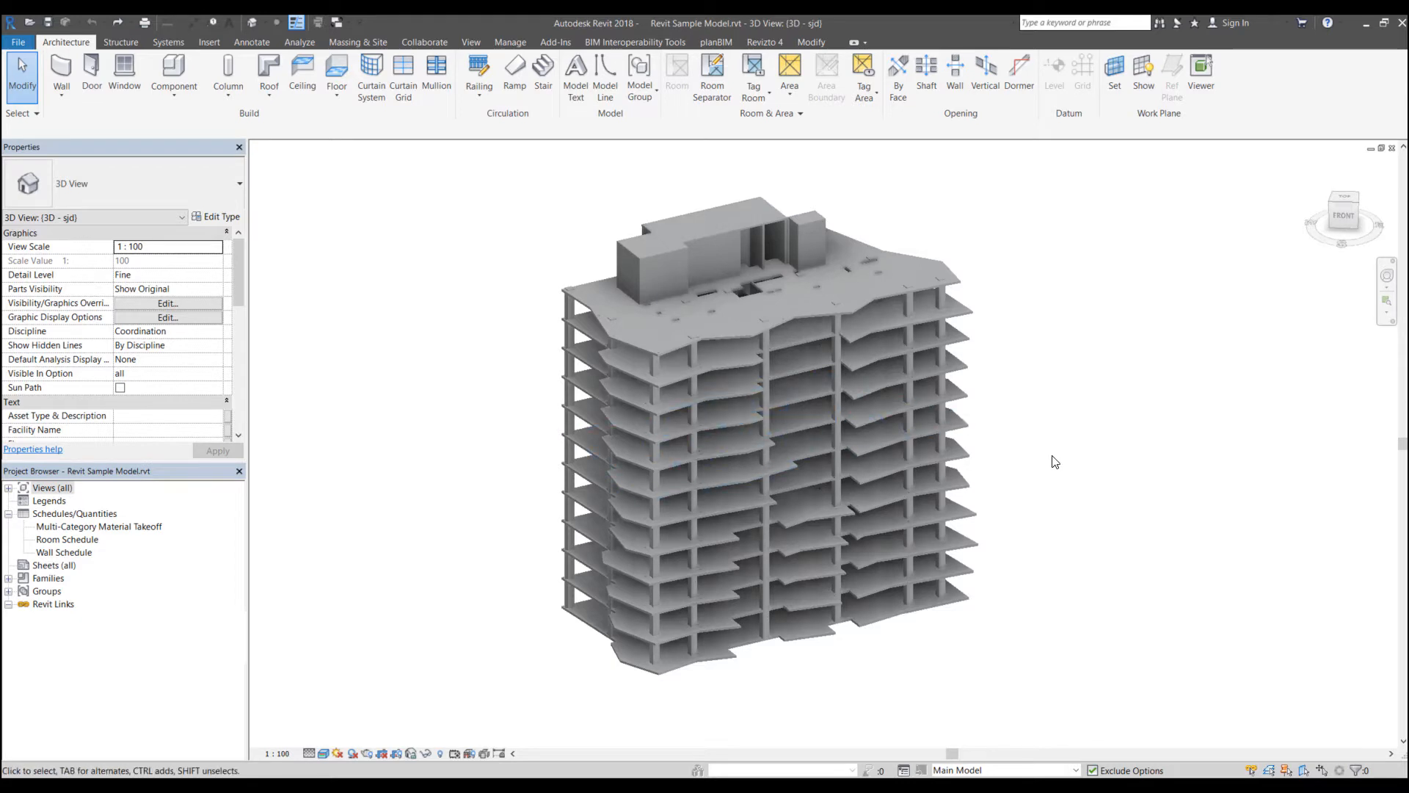
mouse_move(528, 467)
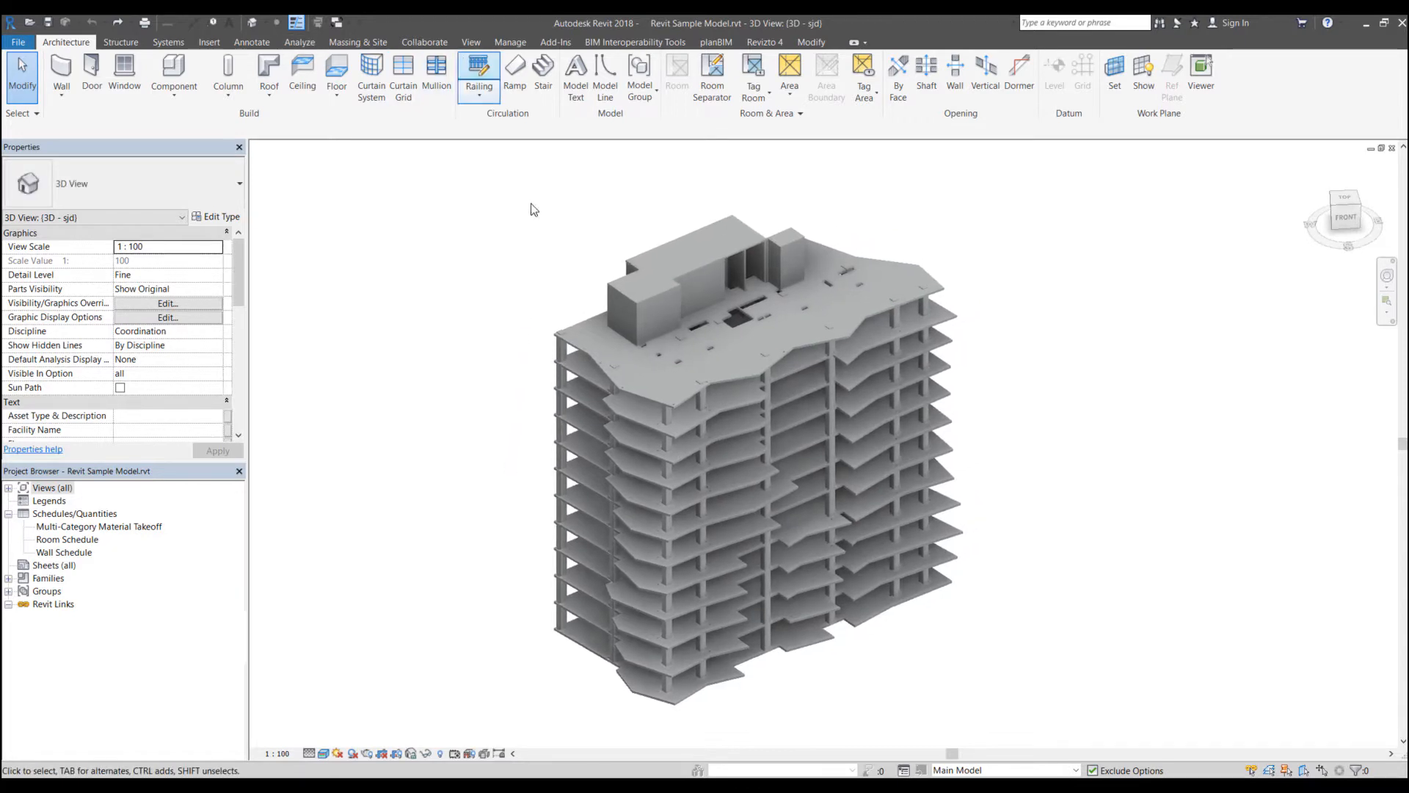
- Show the Add-Ins ribbon with the installed tools, Quick Joins among them
left_click(555, 42)
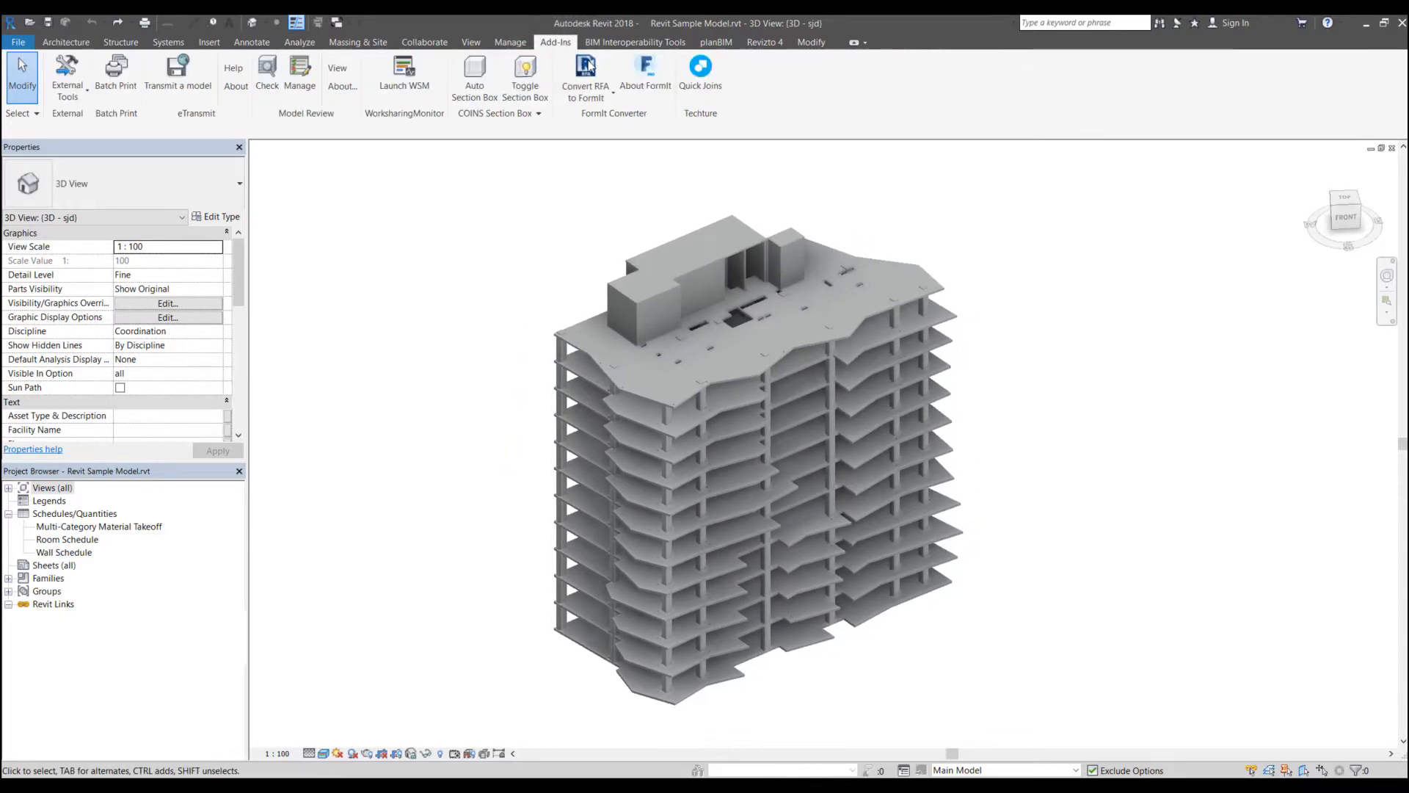
mouse_move(701, 72)
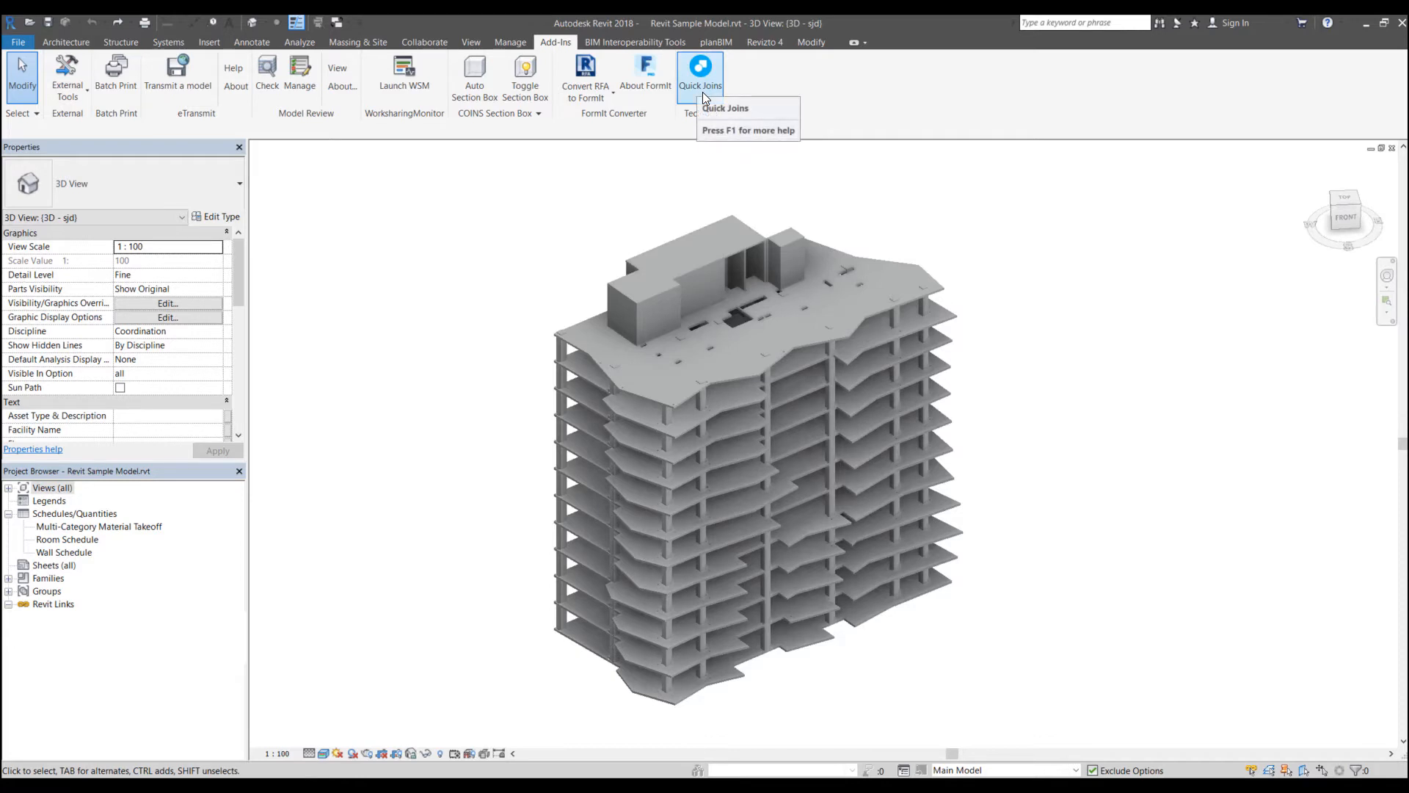
mouse_move(1050, 305)
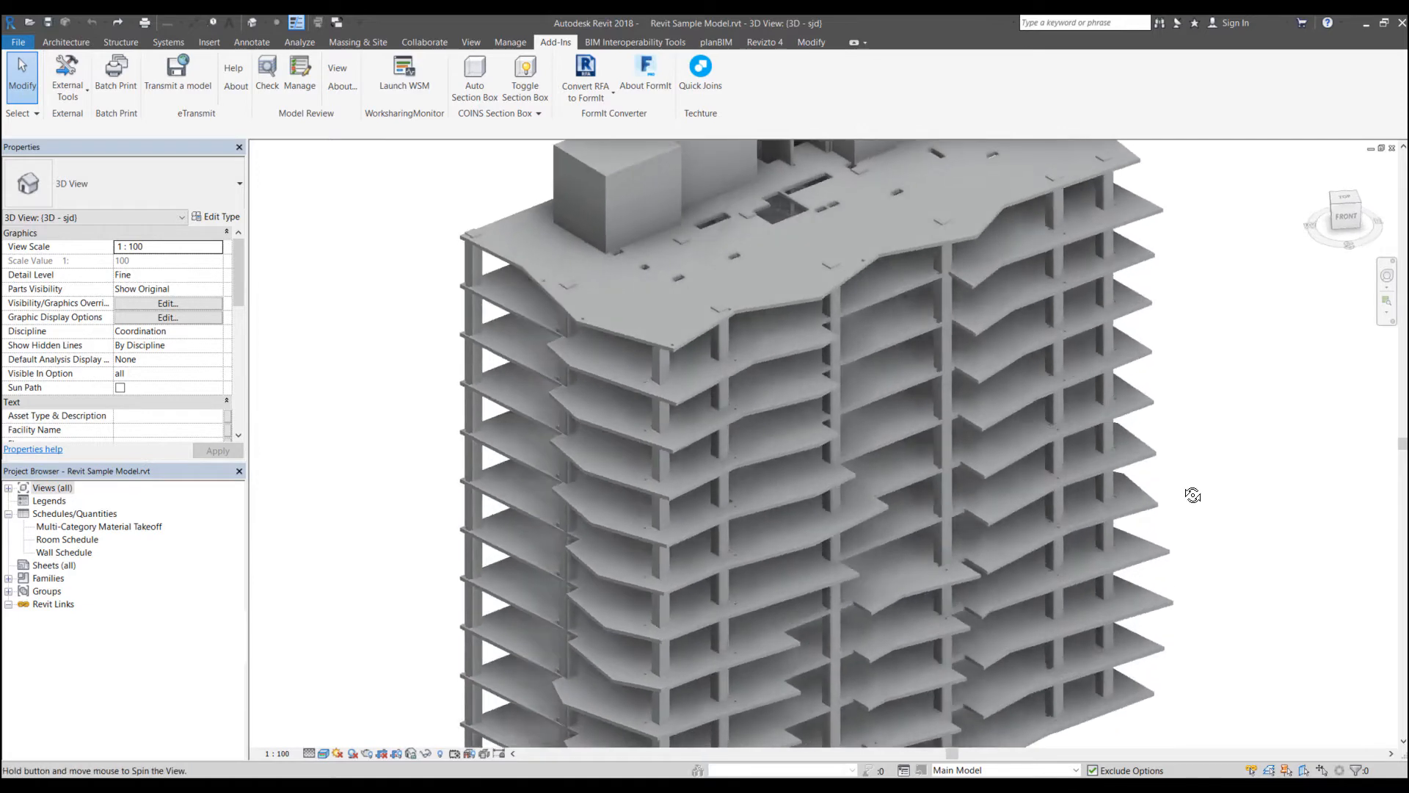
- Select a floor slab, then the Level 9–10 wall meeting it, zooming in on their join
left_click(831, 512)
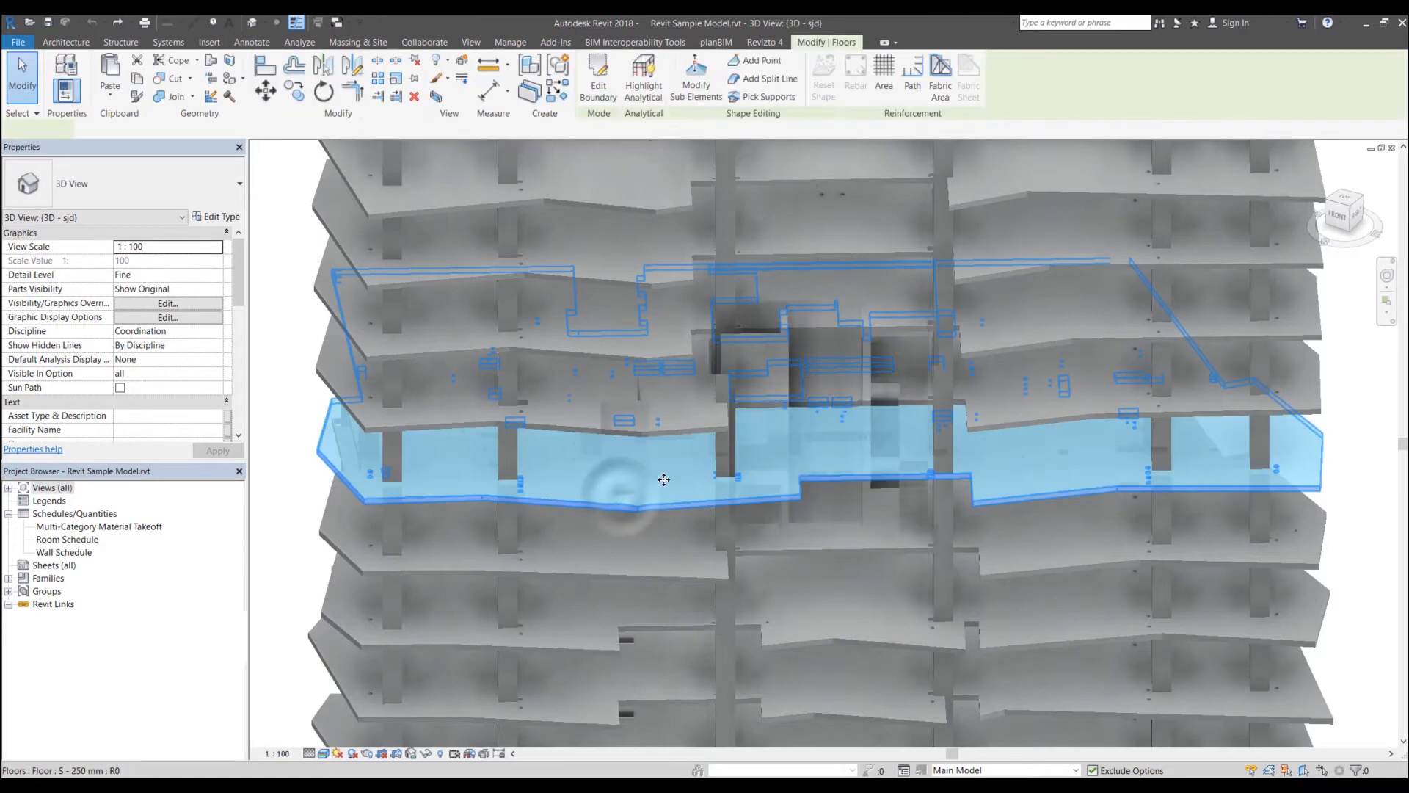
left_click(741, 463)
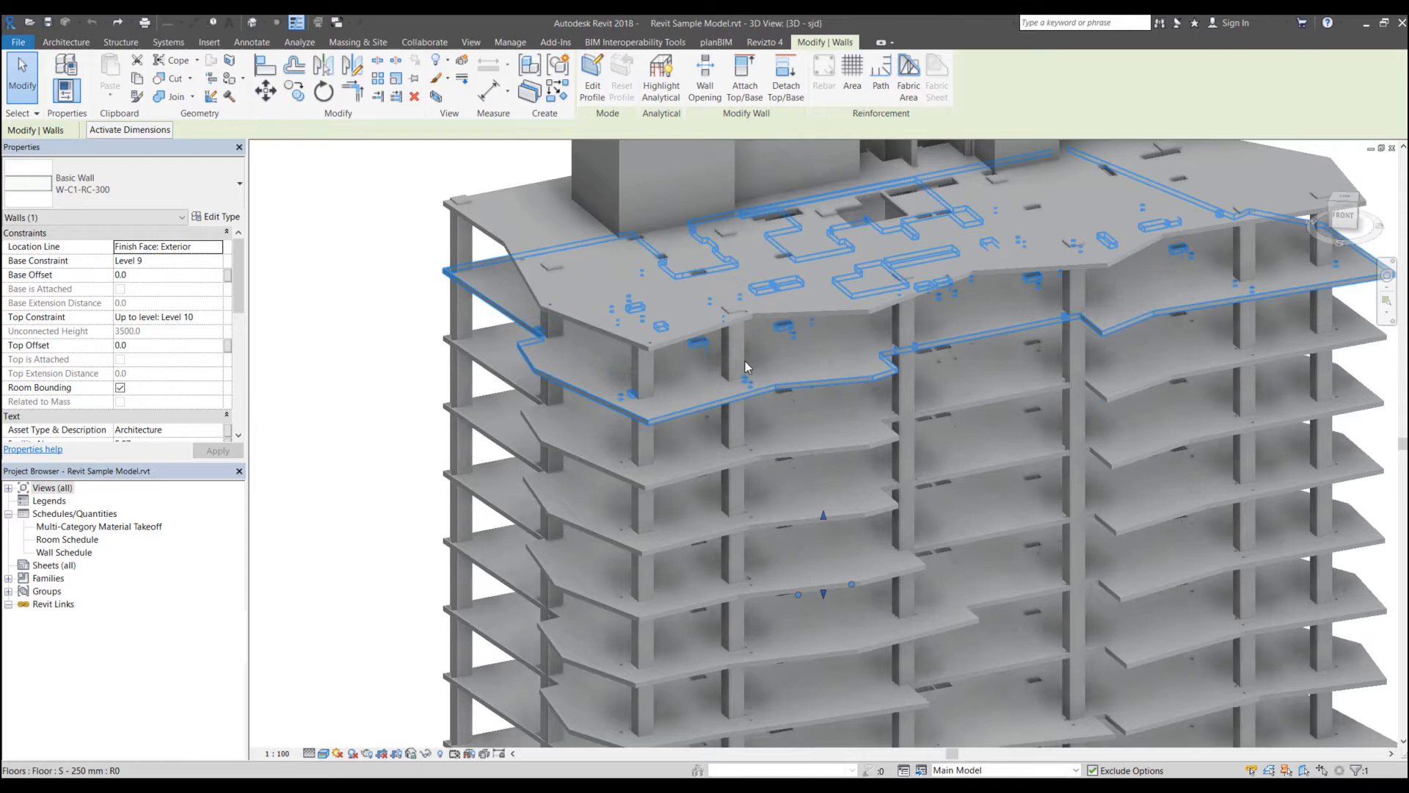
scroll("up", 3)
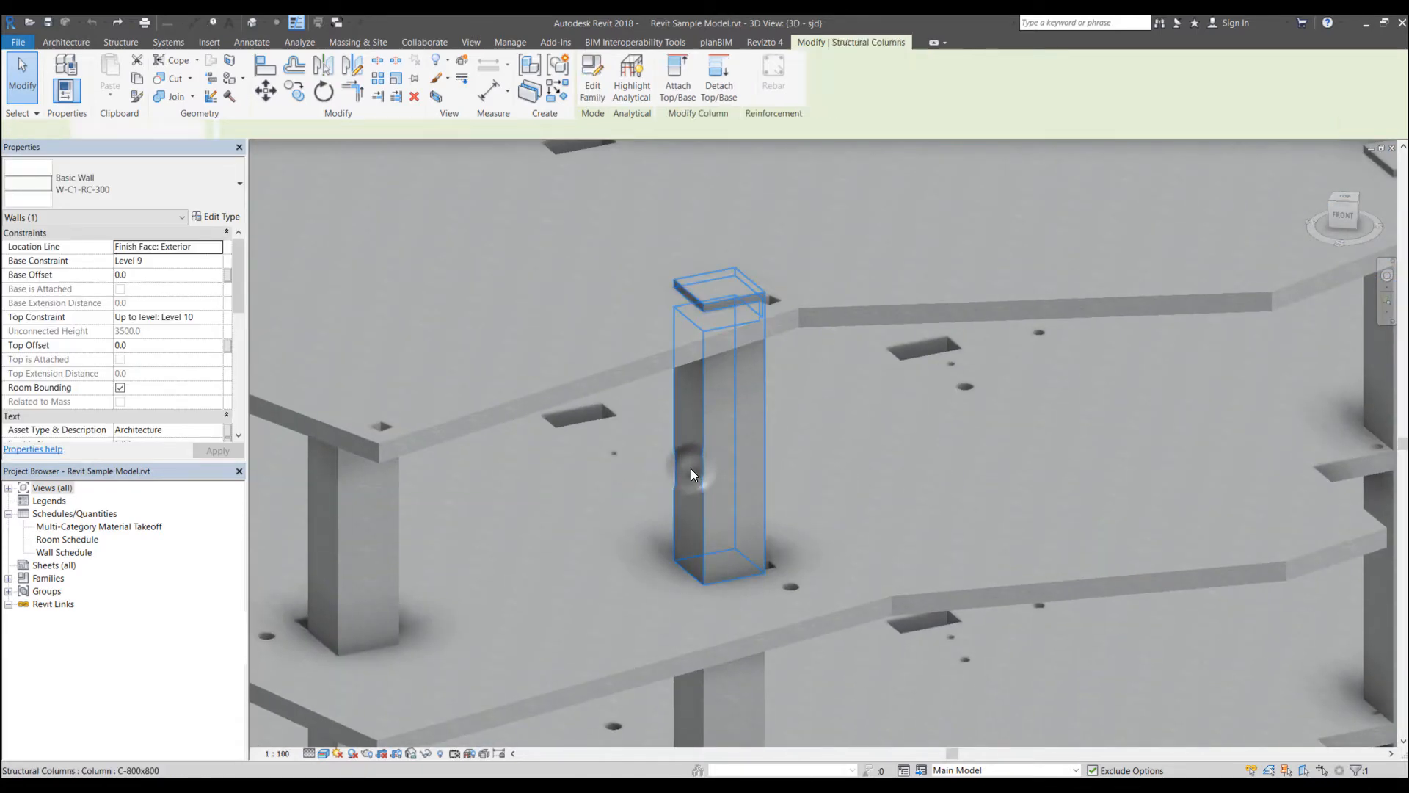
- Isolate the Level 14–15 column to see the overlapping slab, then restore the full tower
left_click(720, 423)
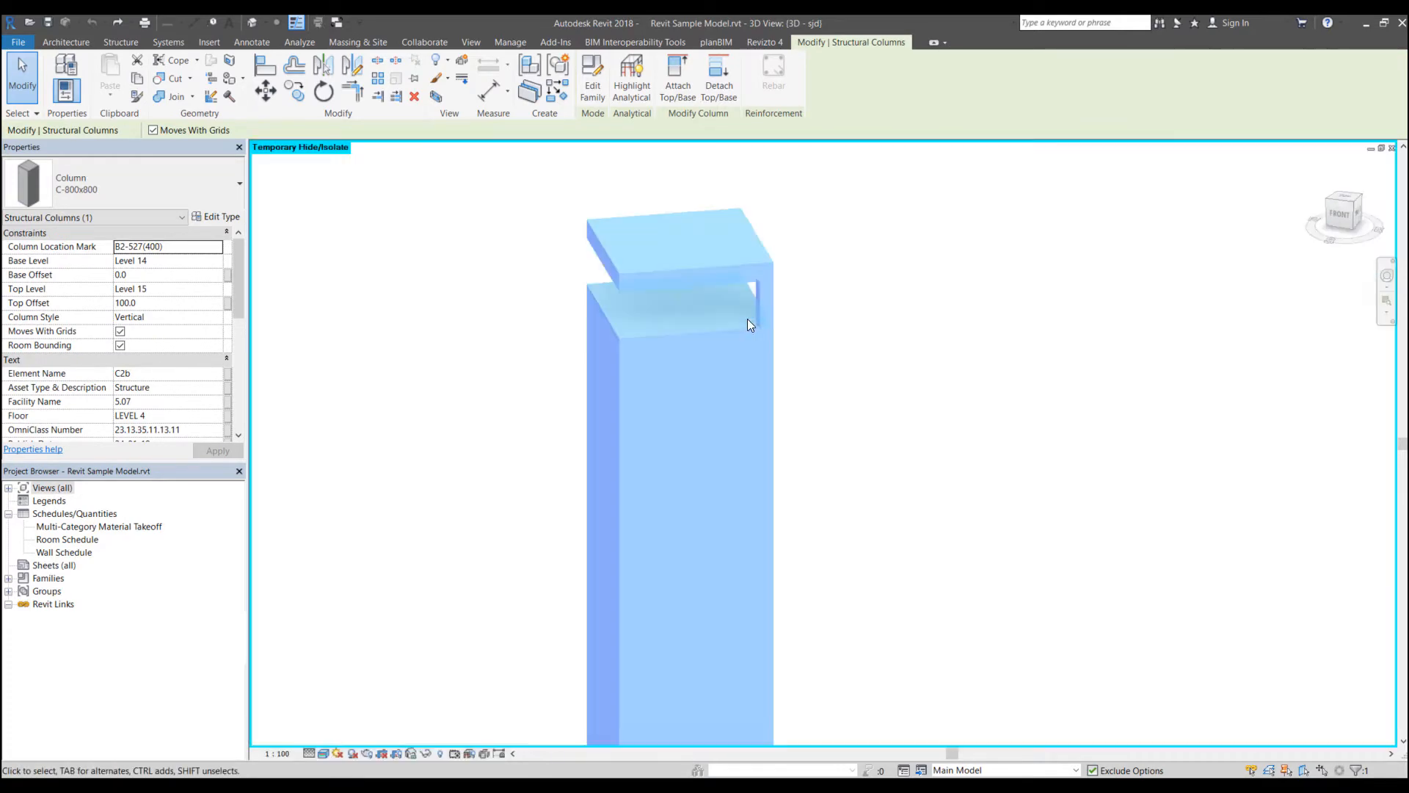
left_click(555, 43)
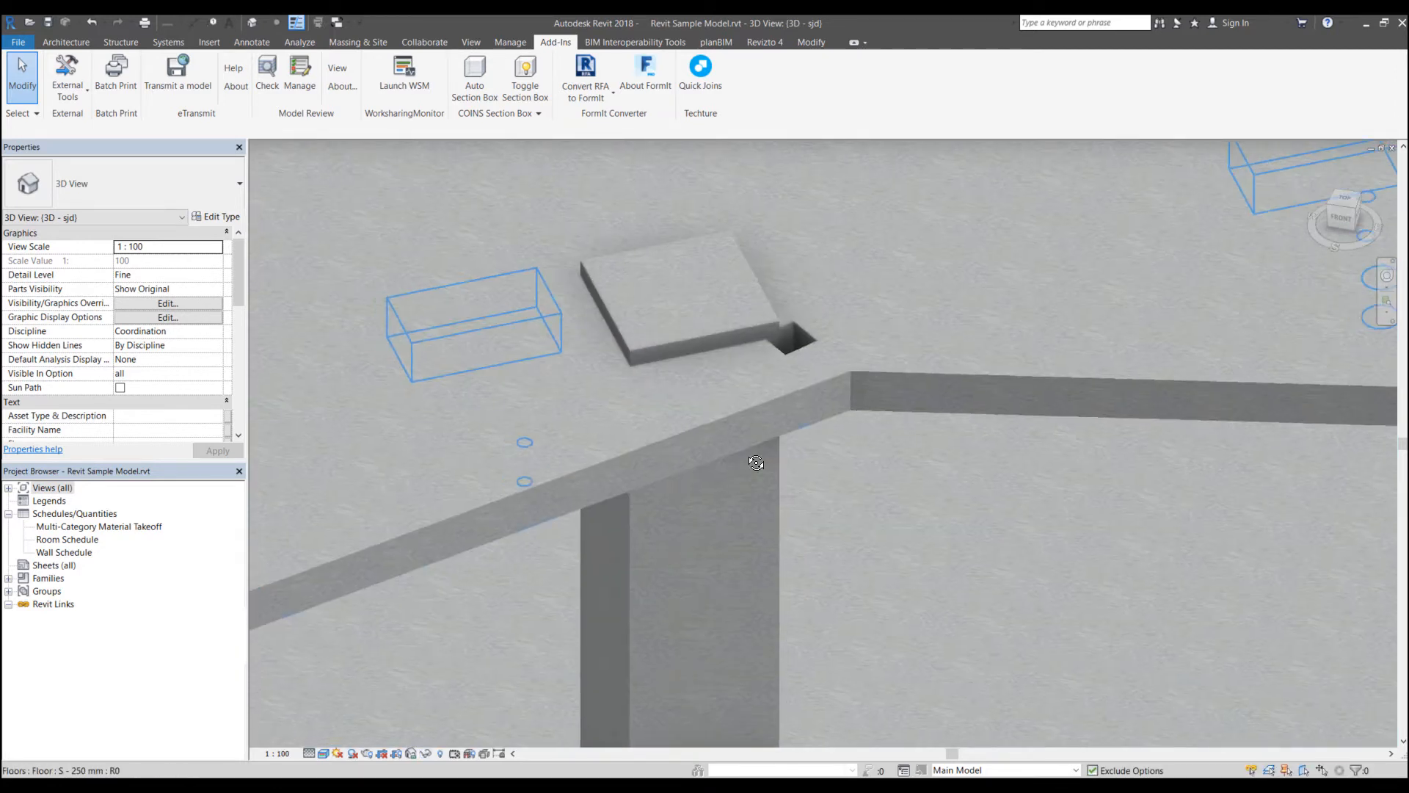
- Use Switch Join Order so the other element cuts at the floor slab join
left_click(810, 43)
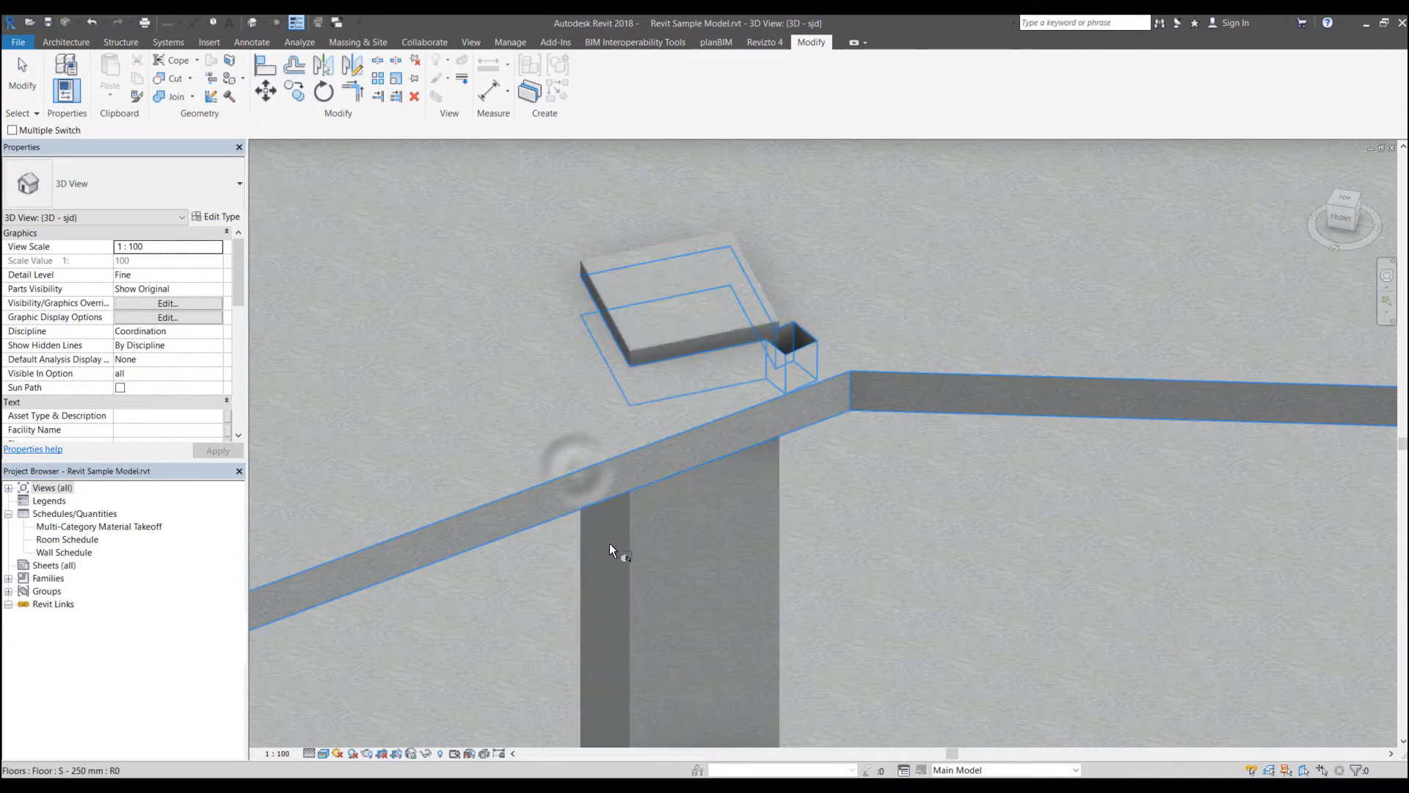
left_click(611, 546)
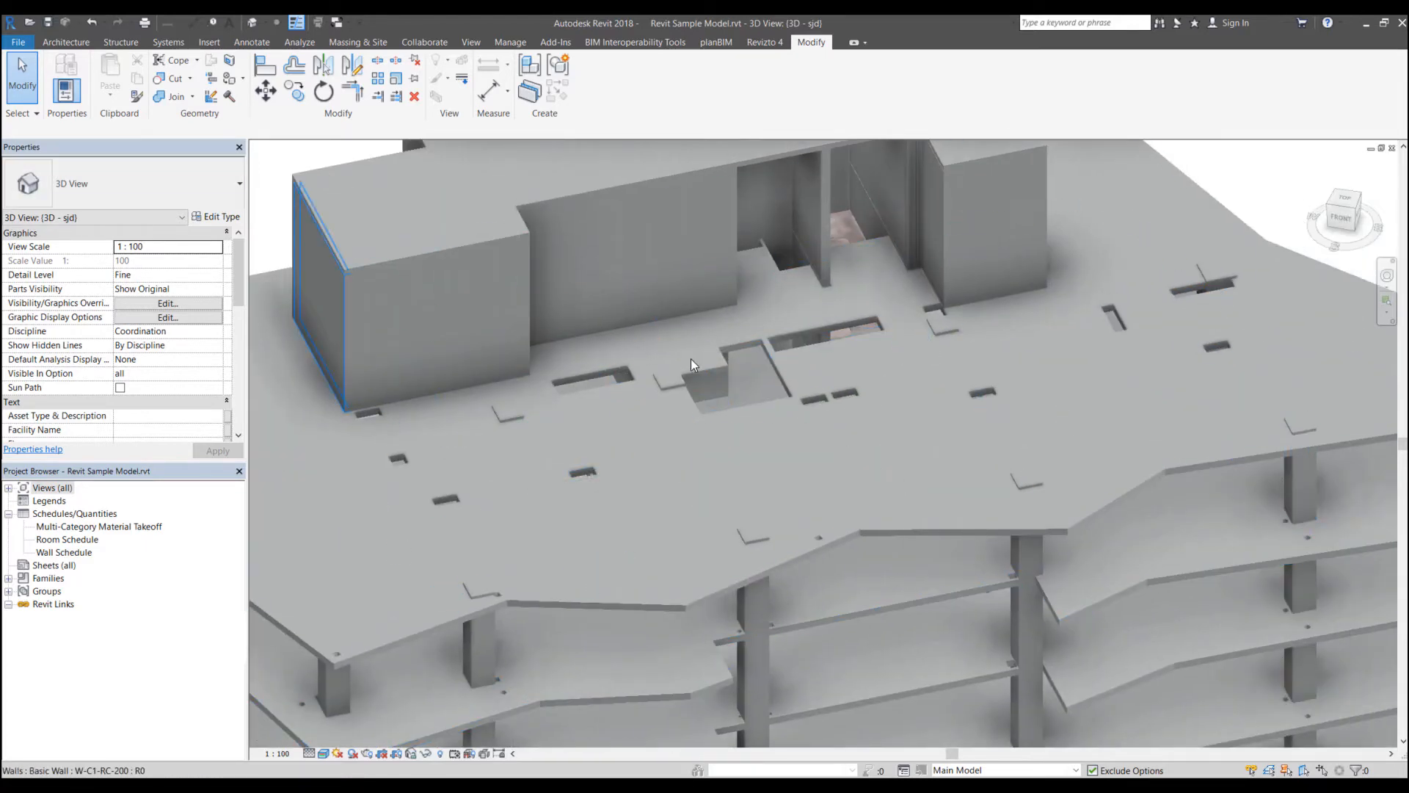
- Check the top floor slab, clear the selection and return to the Add-Ins ribbon
left_click(106, 22)
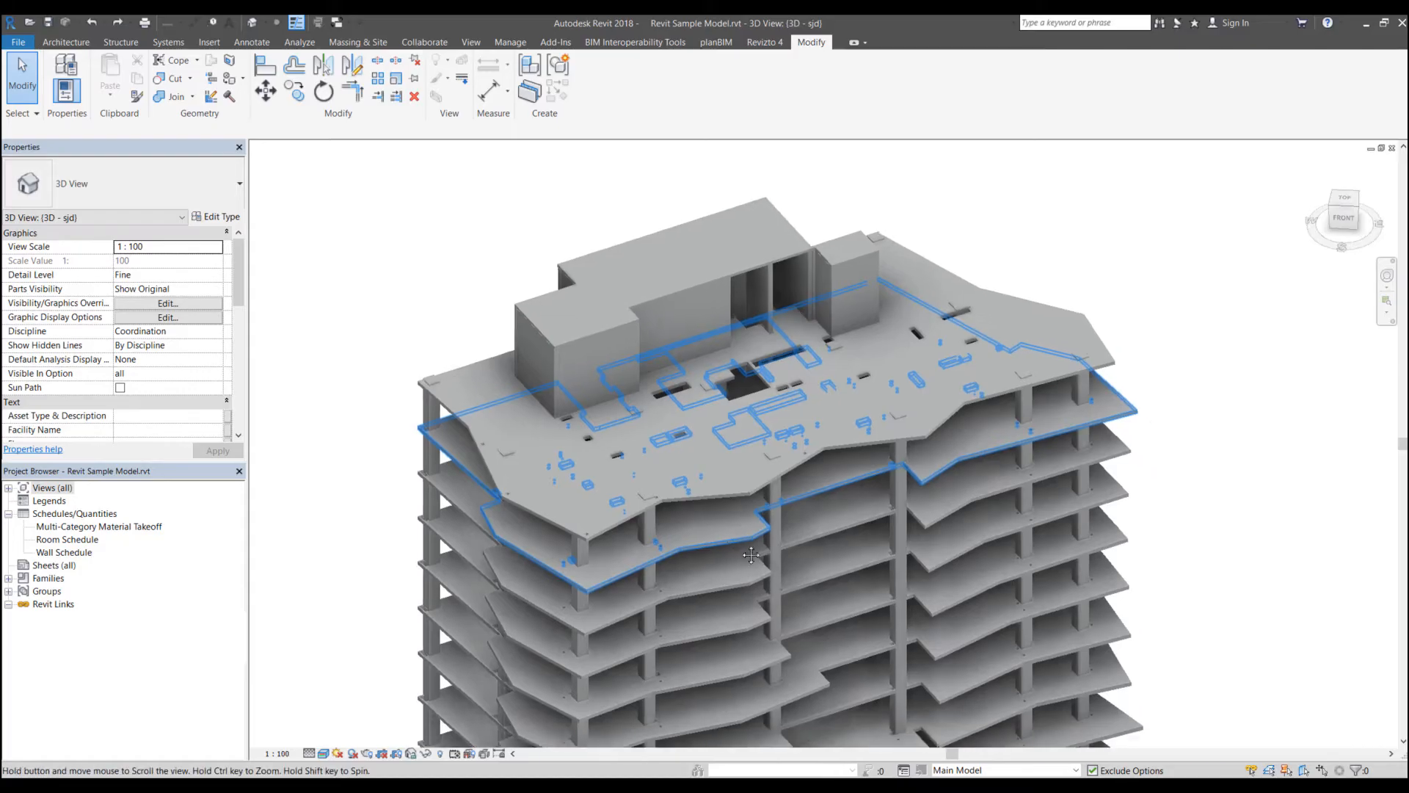
left_click(661, 423)
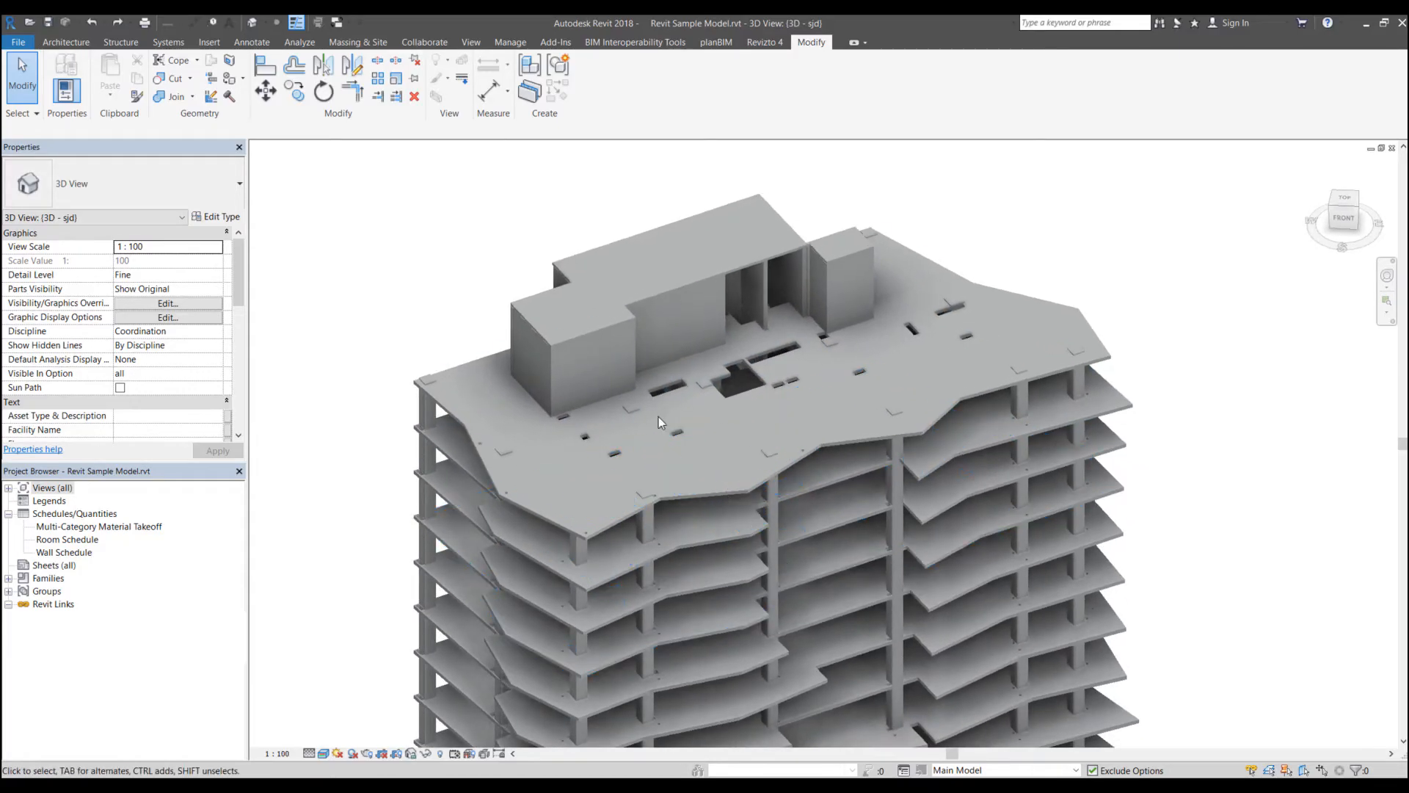
left_click(555, 43)
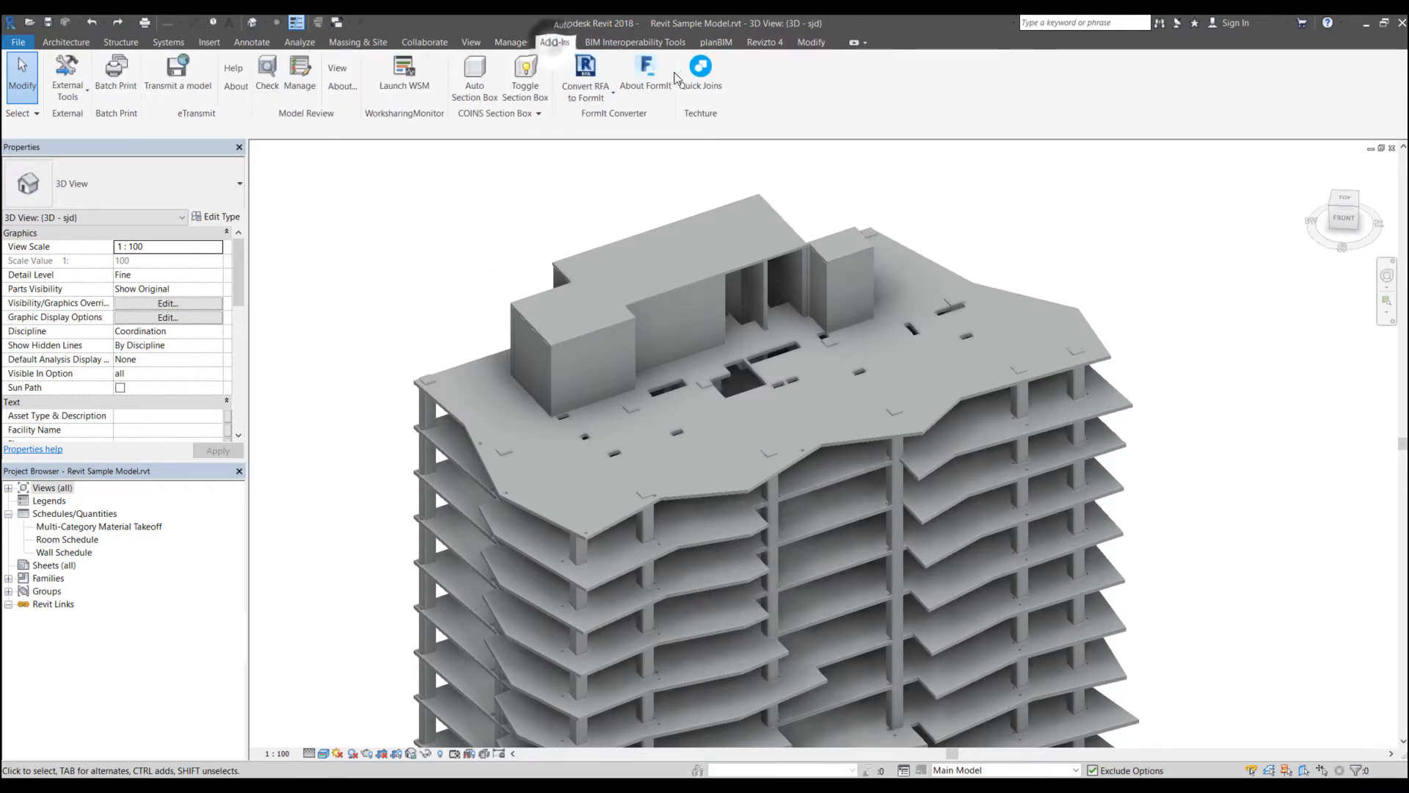
- Launch the Quick Joins window listing walls, floors, columns and foundations categories
left_click(698, 72)
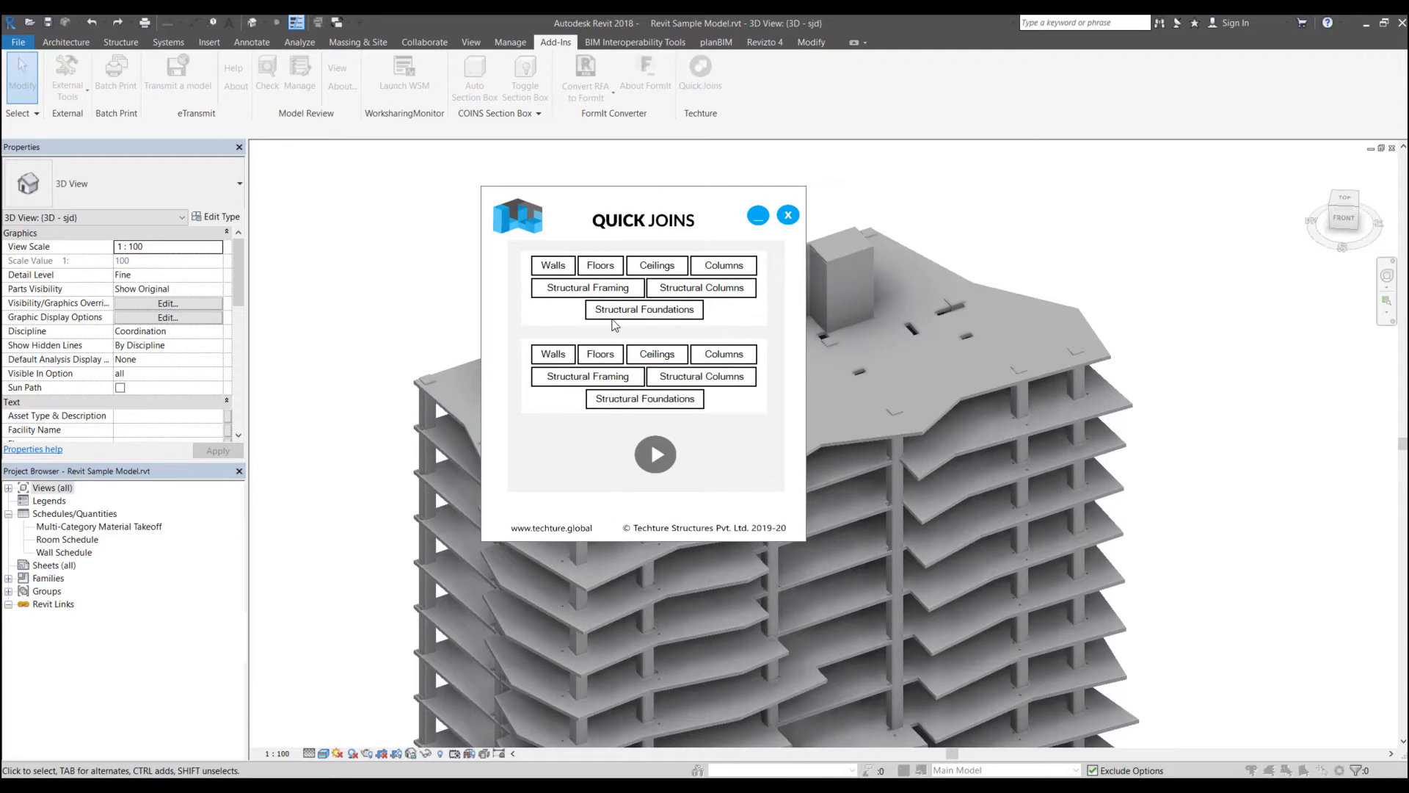
mouse_move(612, 221)
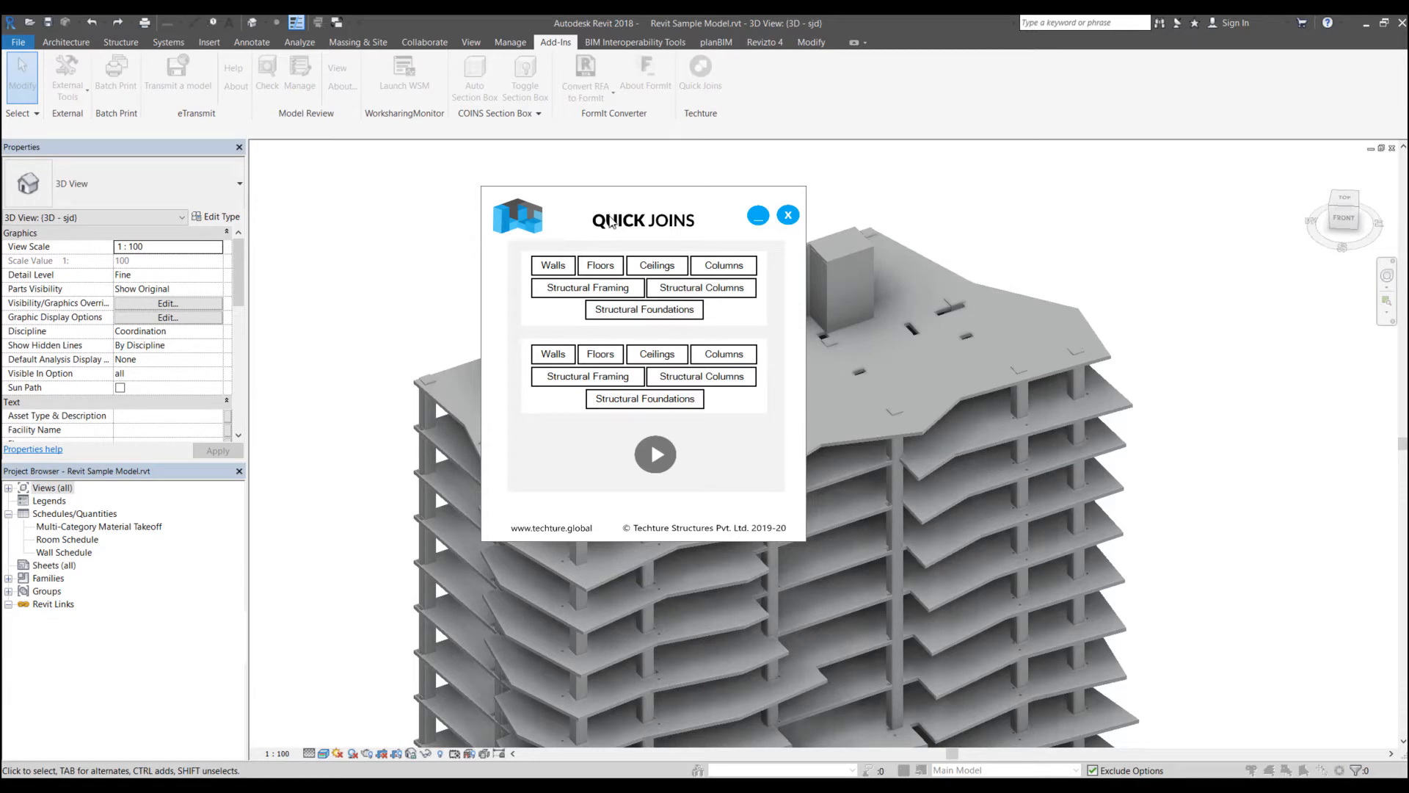
mouse_move(574, 416)
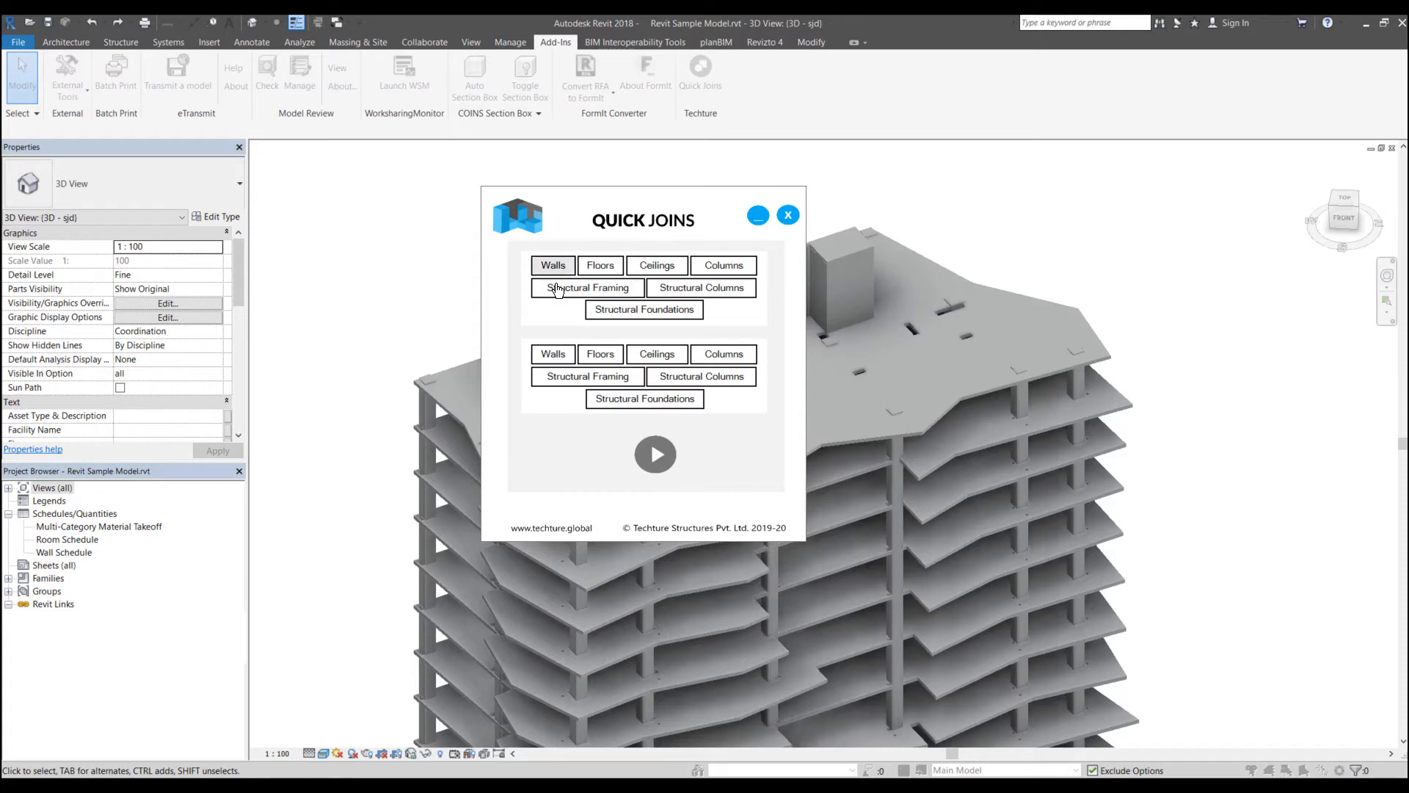
- Pick Floors and Structural Columns in Quick Joins and run, reporting 20 floors and 143 columns
left_click(599, 264)
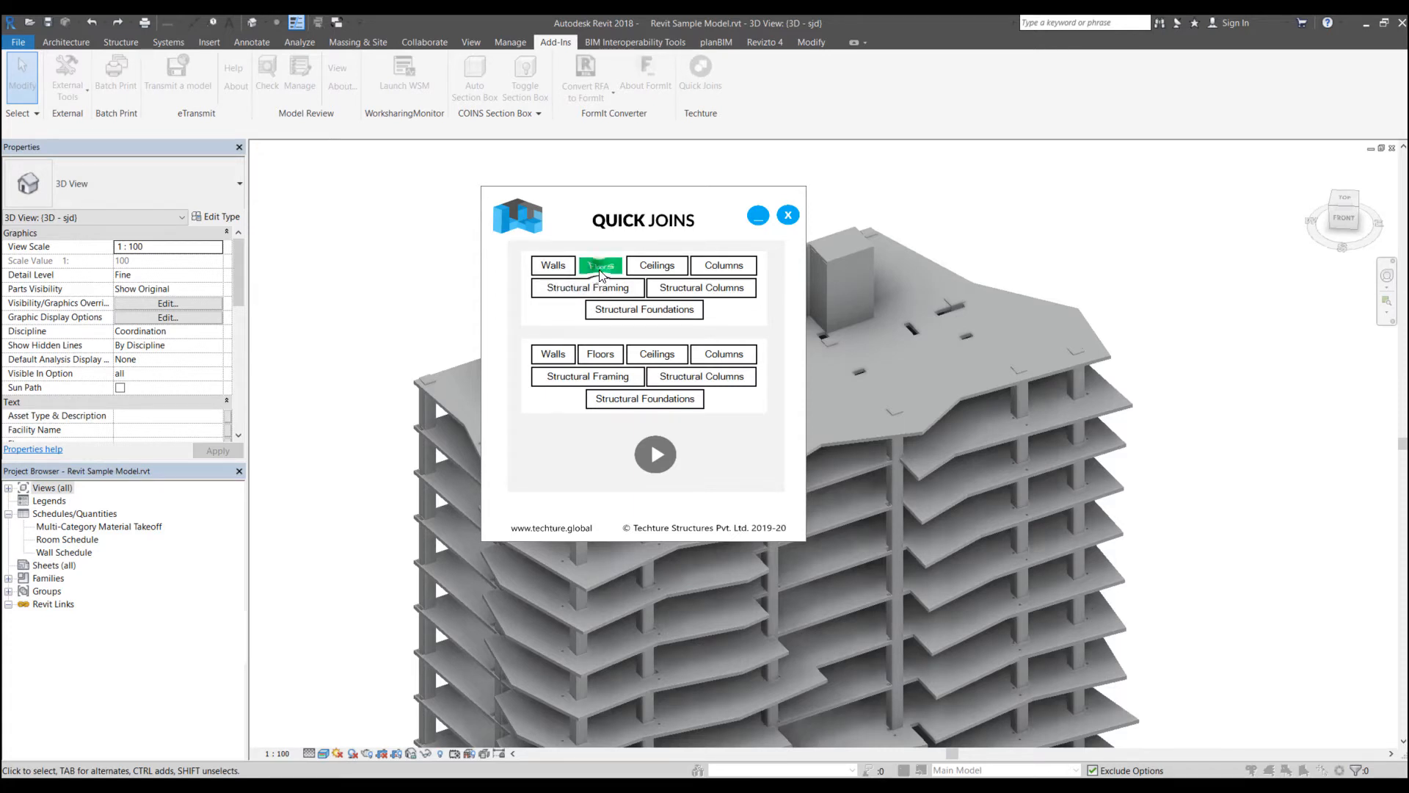
left_click(600, 266)
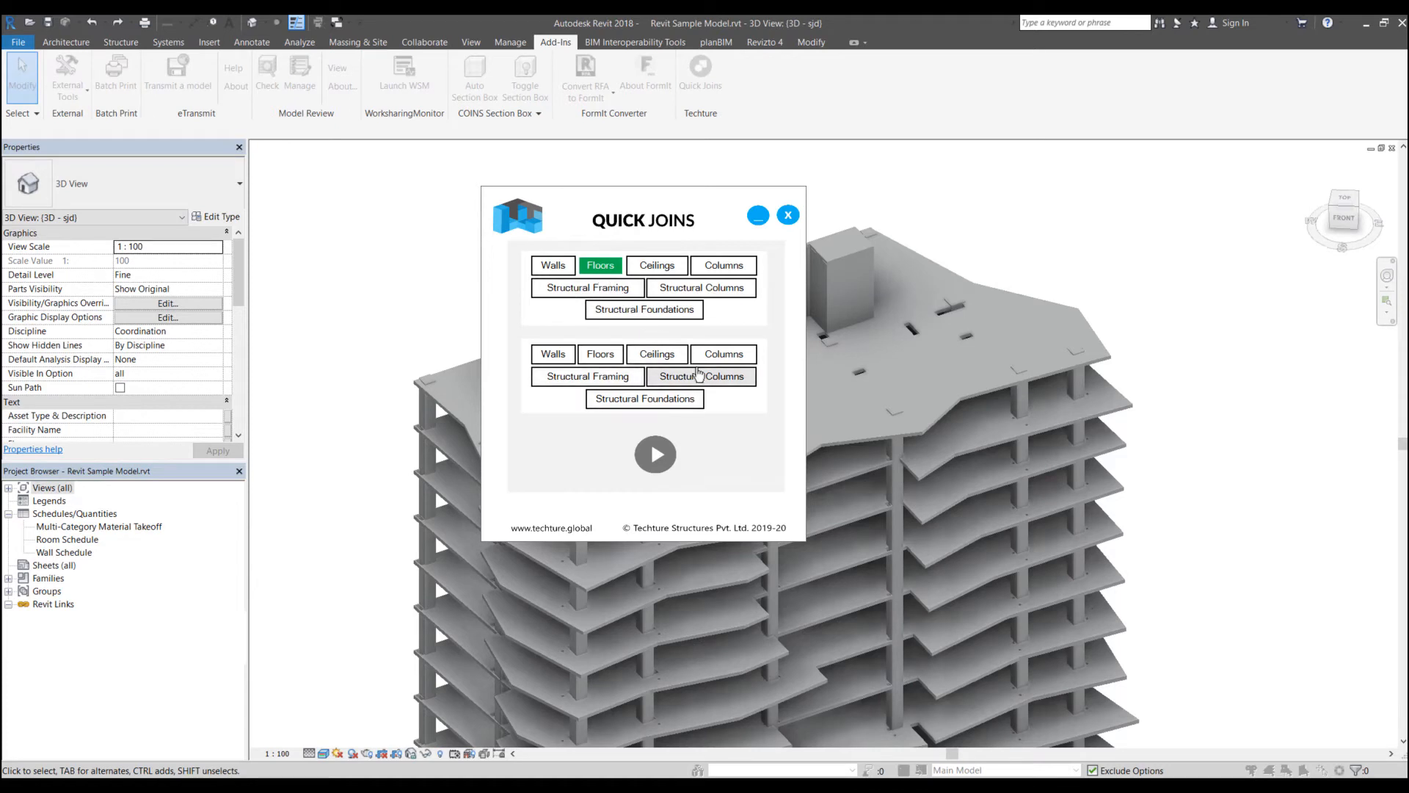
left_click(700, 376)
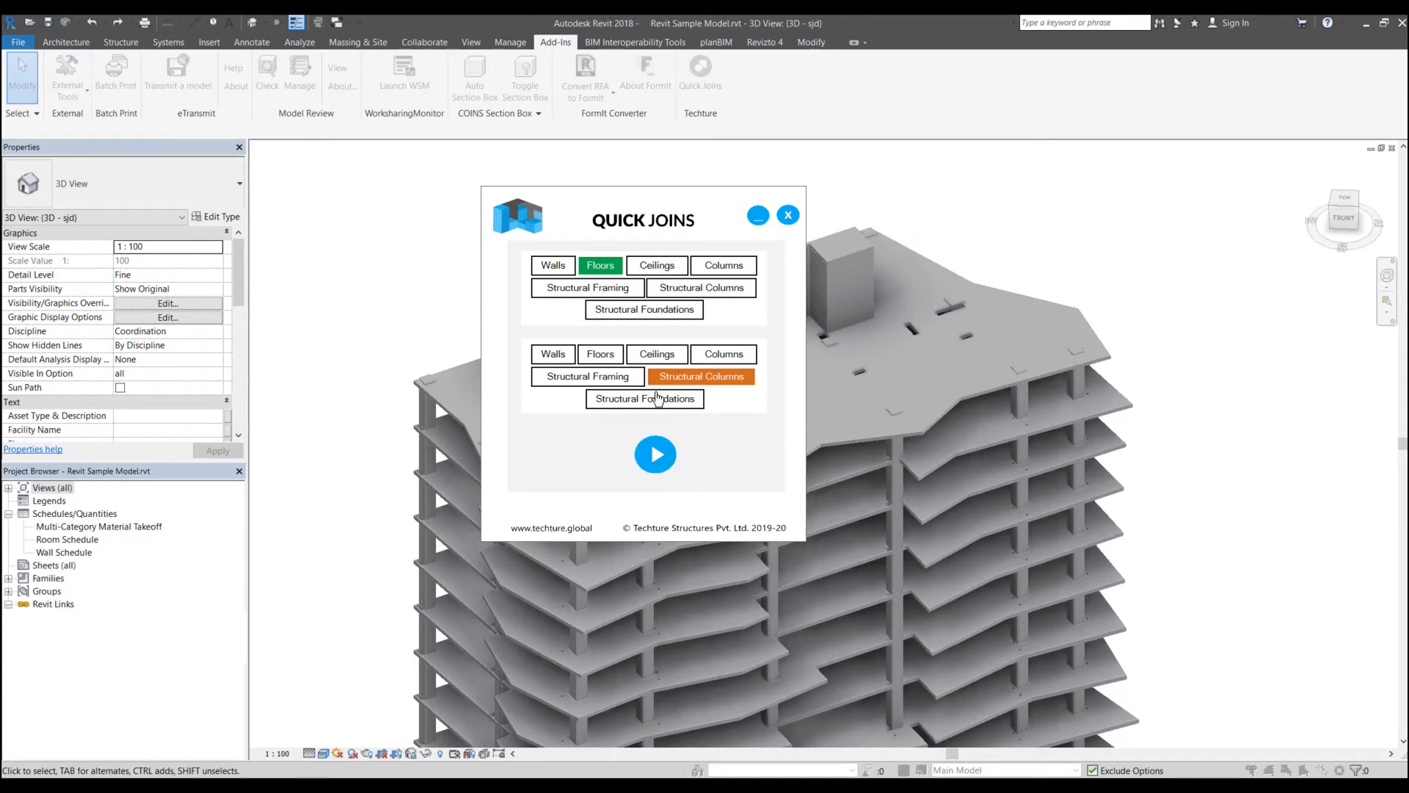
left_click(655, 453)
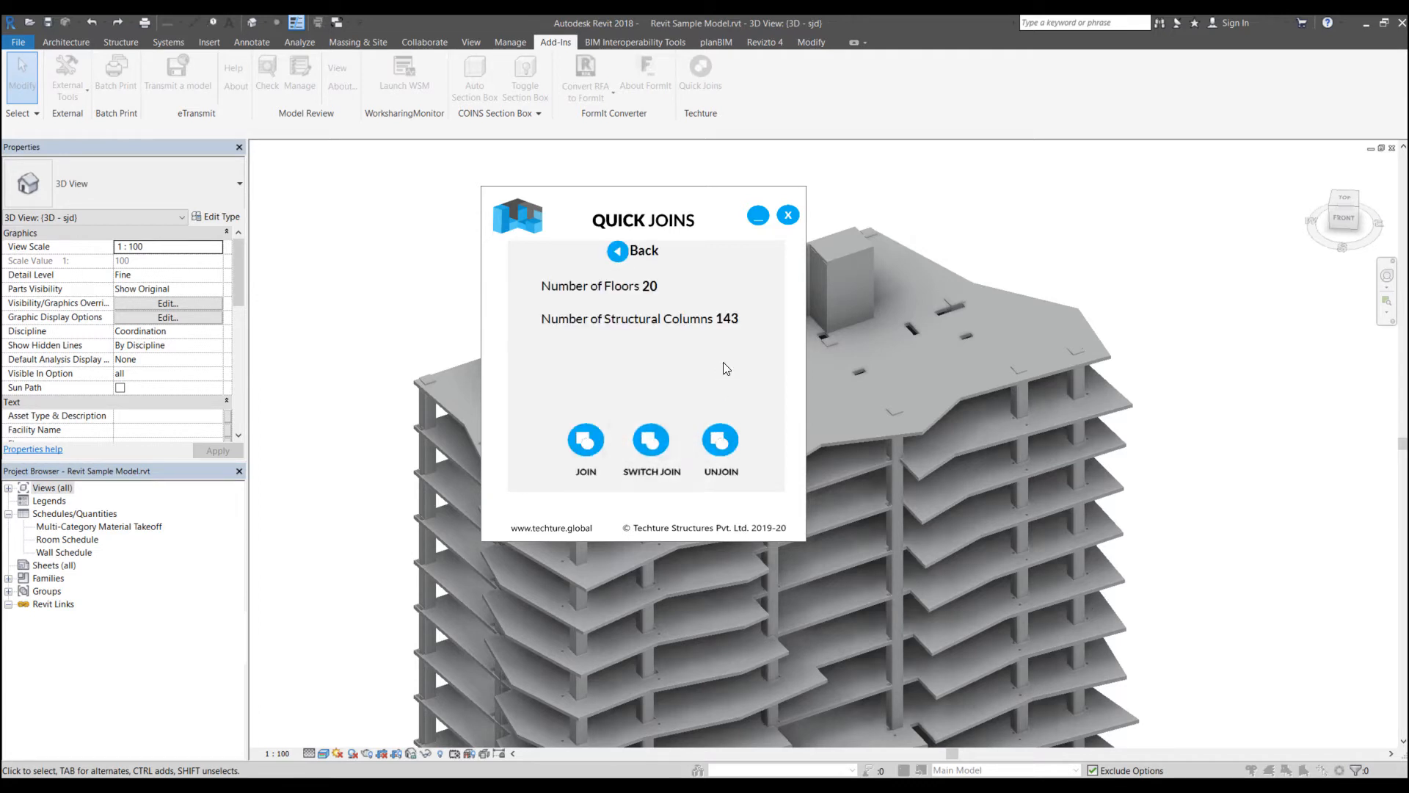
mouse_move(963, 376)
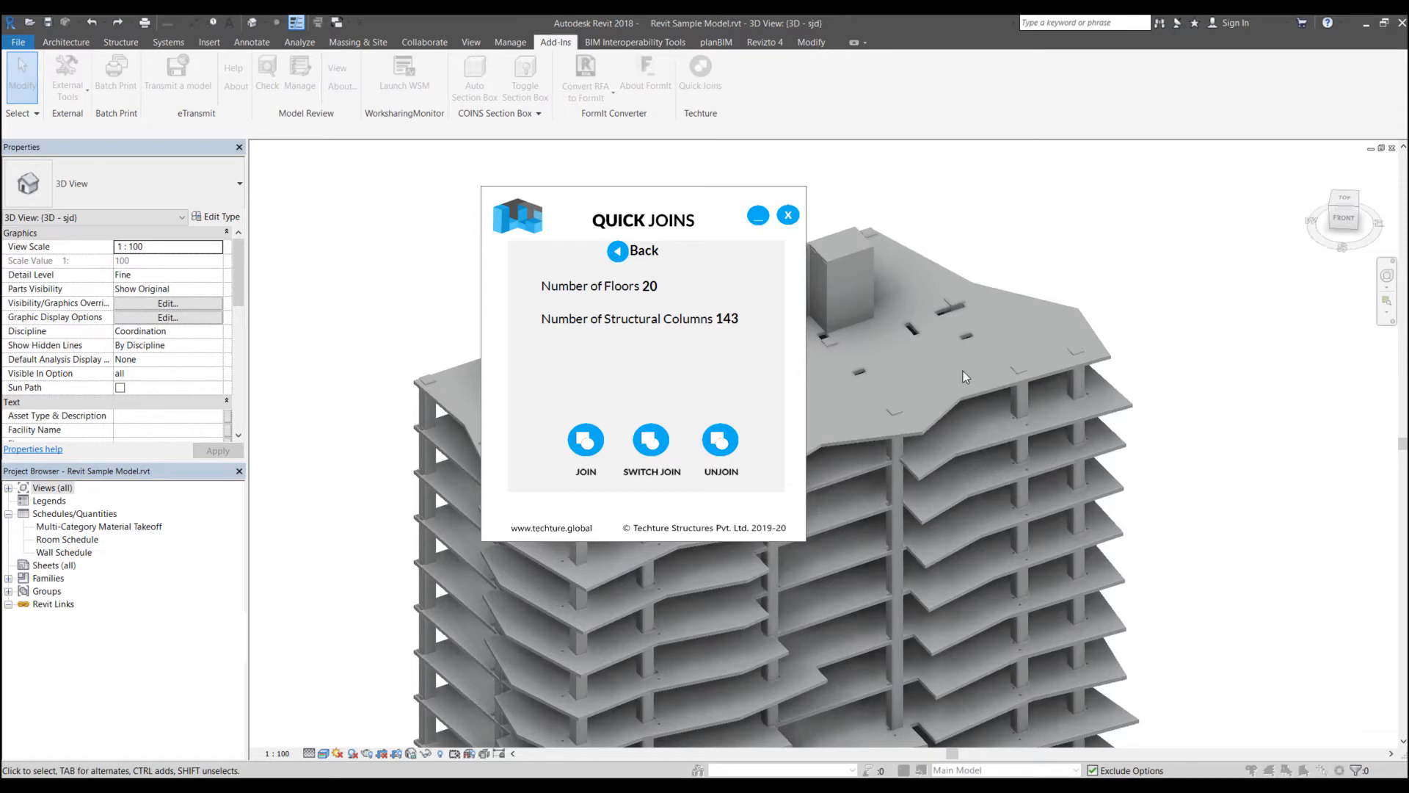
mouse_move(1016, 379)
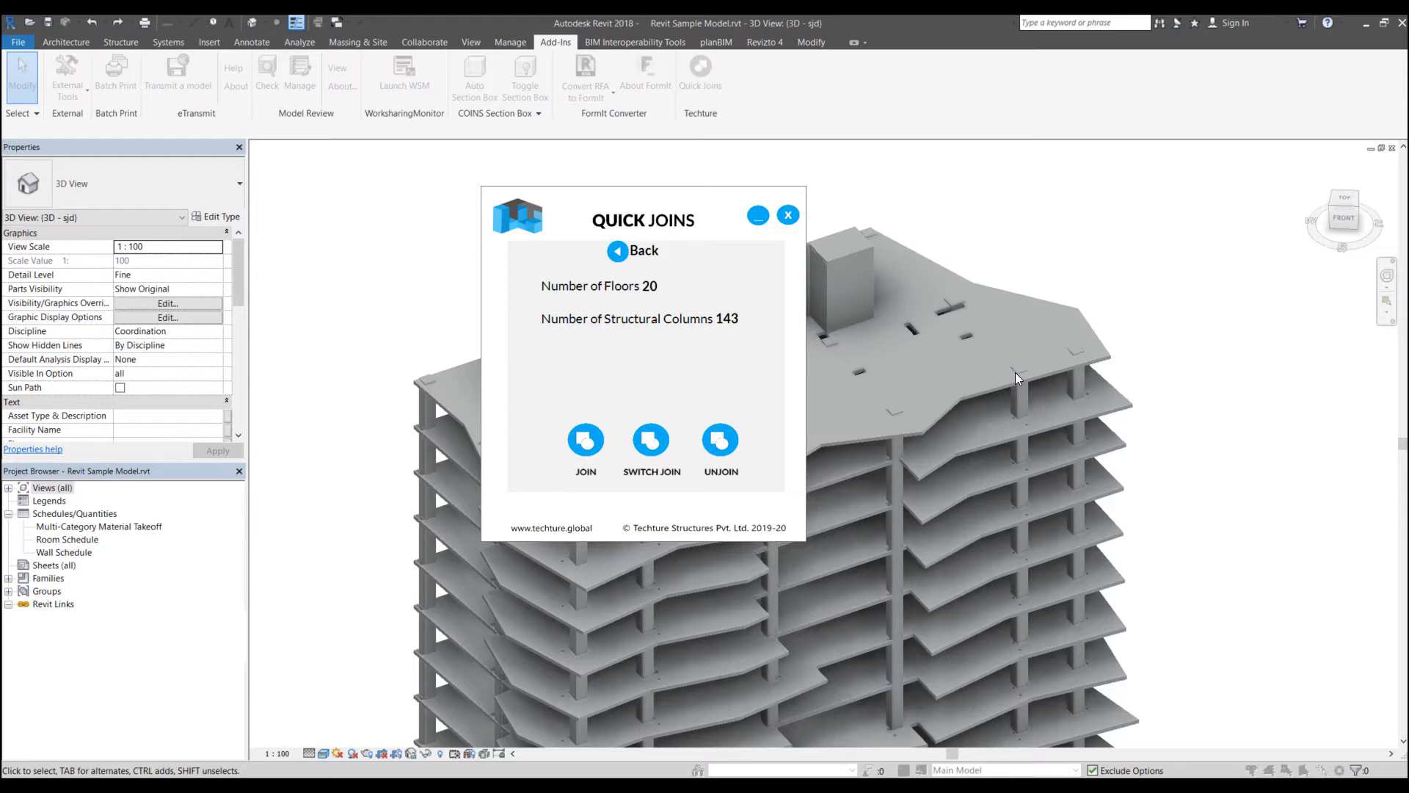
mouse_move(966, 398)
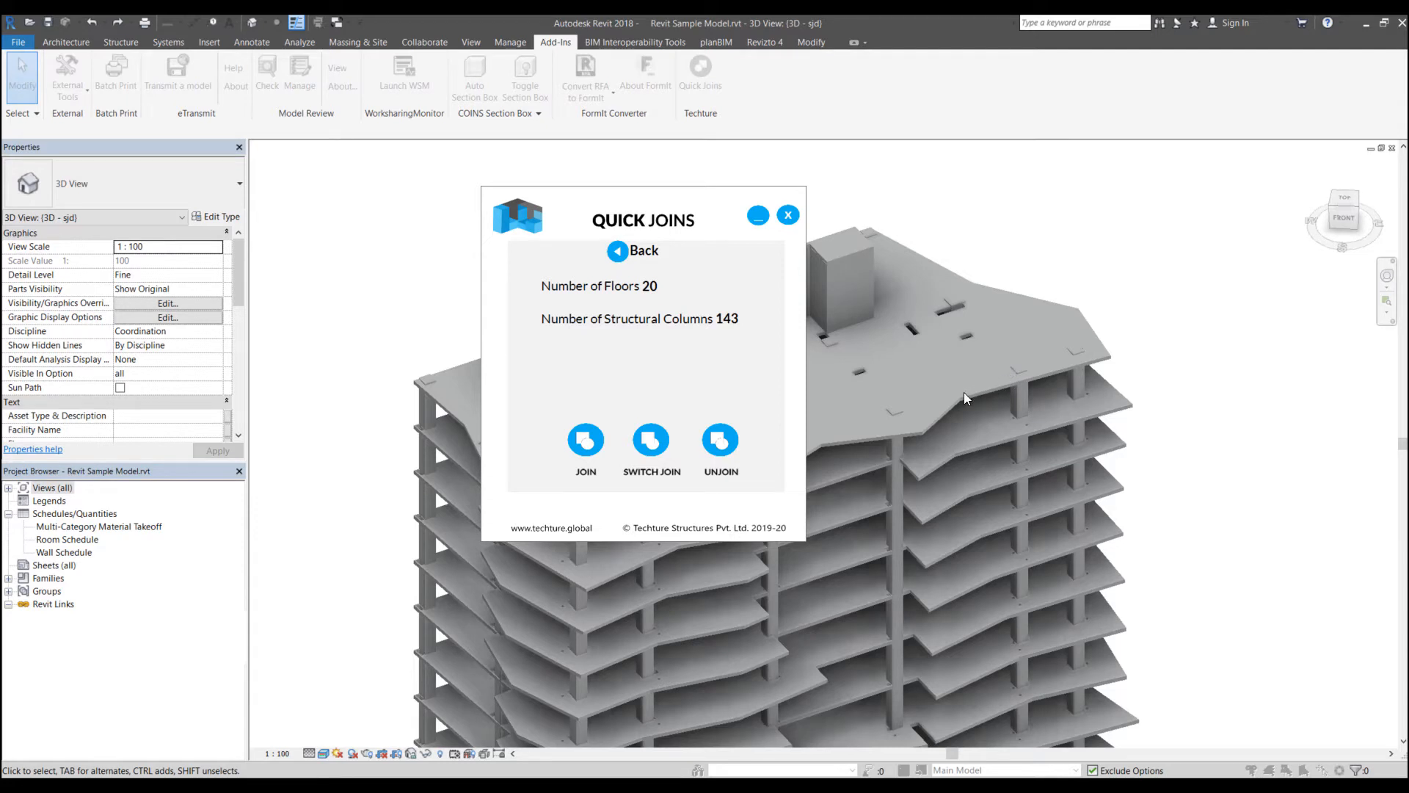
mouse_move(895, 386)
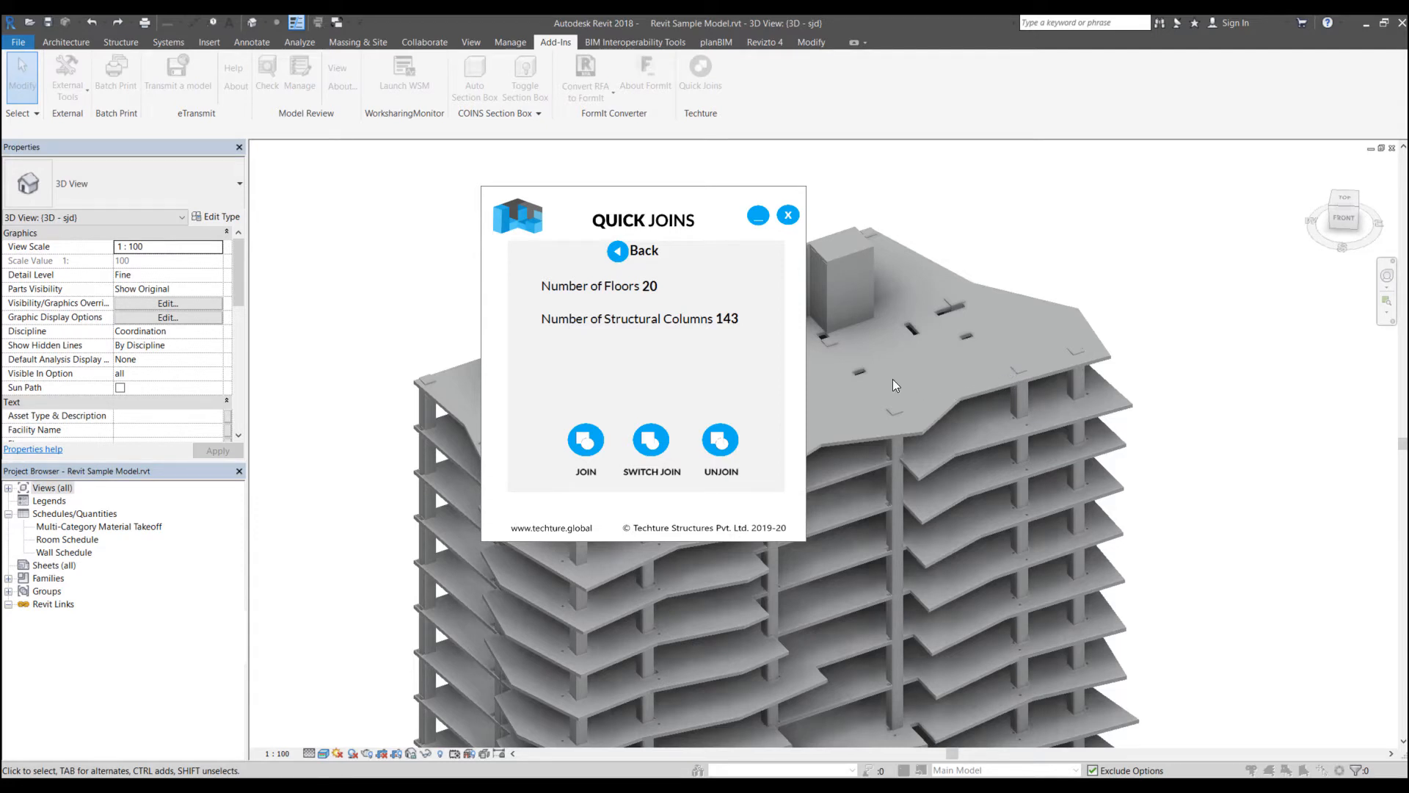
mouse_move(643, 339)
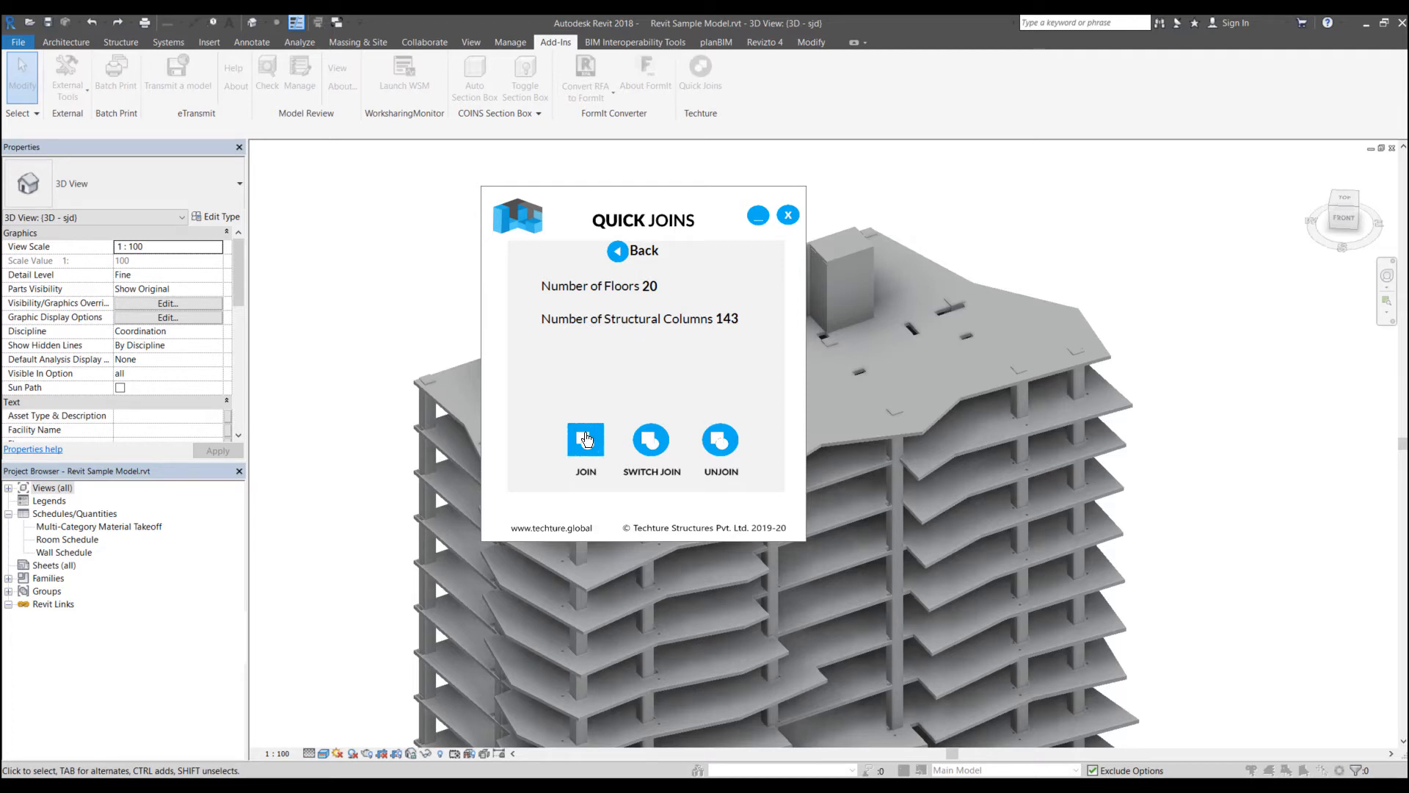
mouse_move(675, 402)
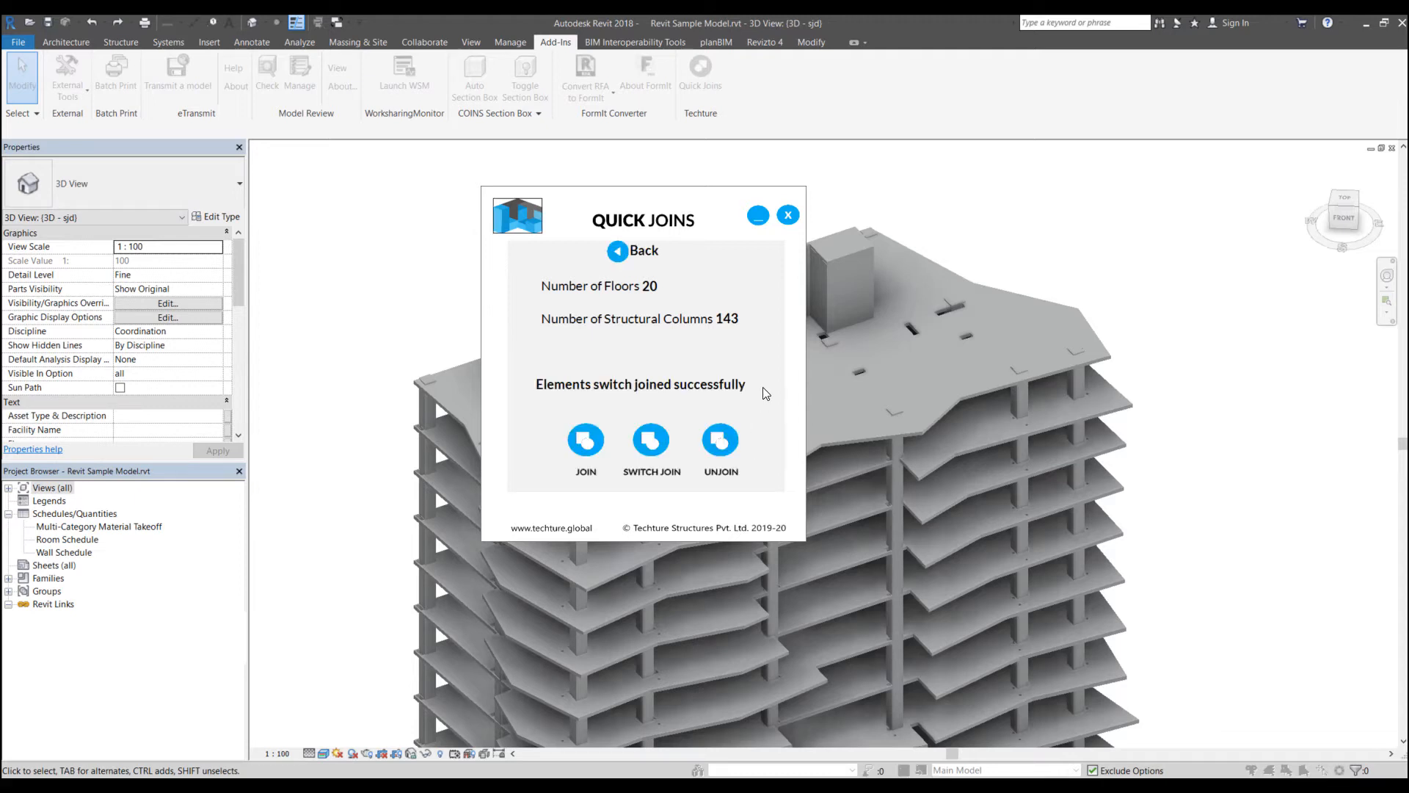
mouse_move(757, 381)
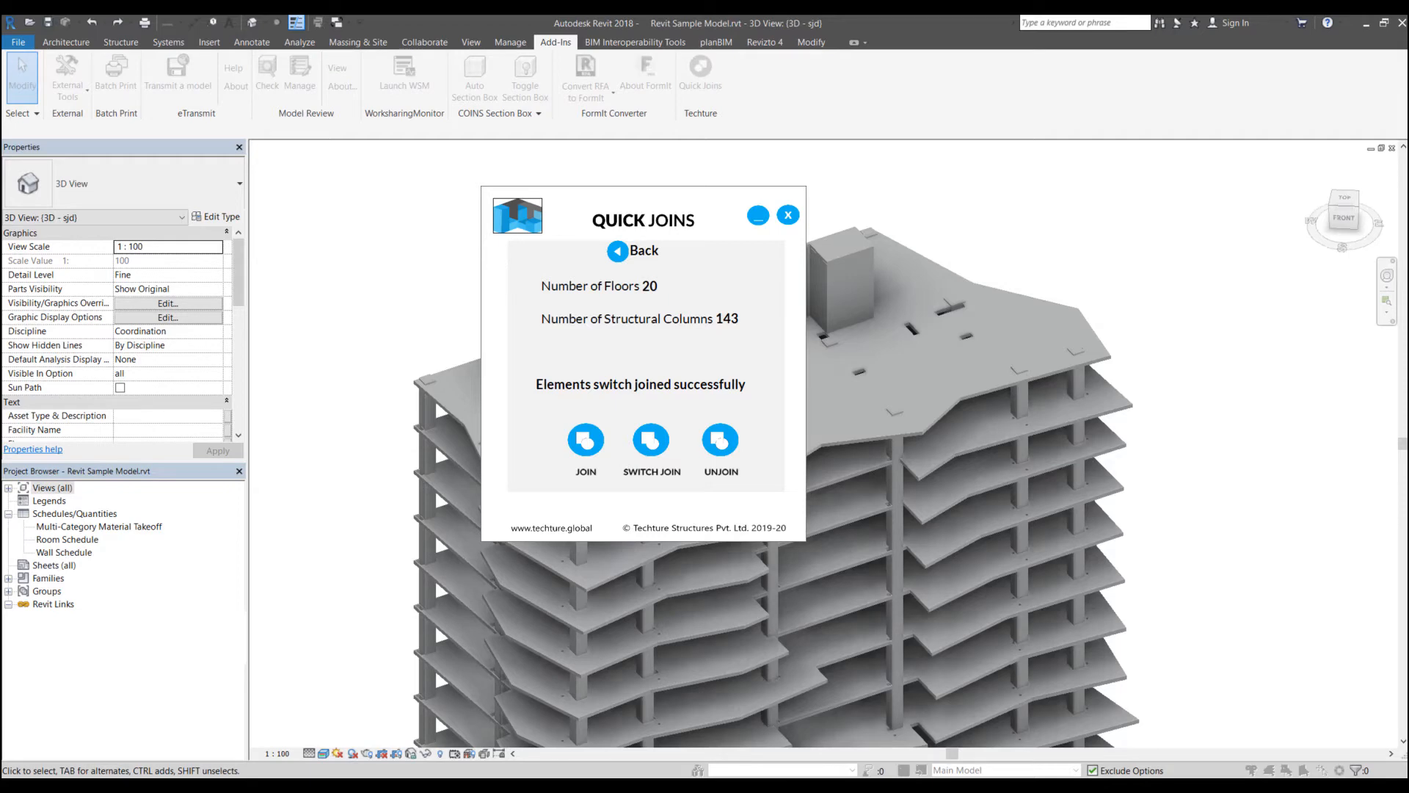
mouse_move(787, 216)
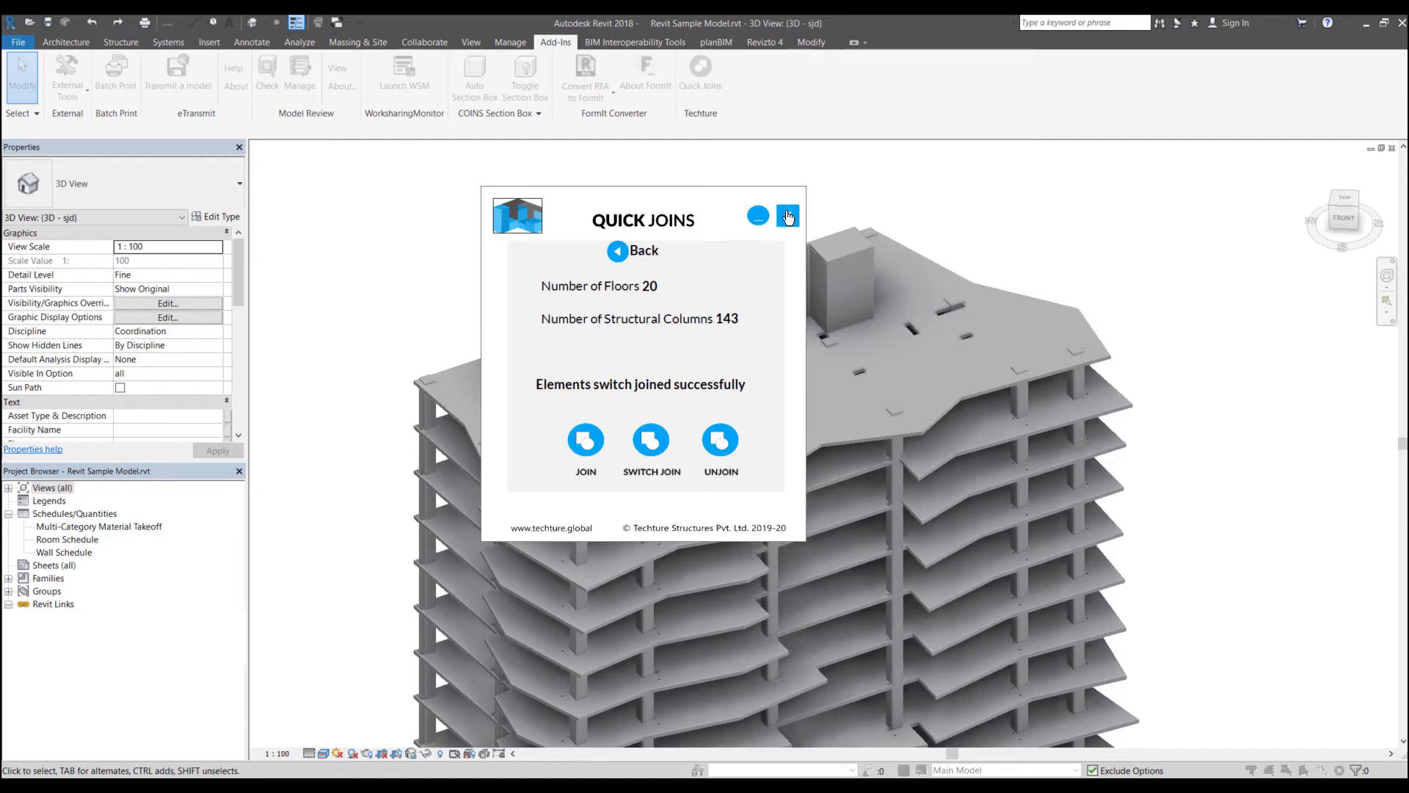
- Close Quick Joins after the 20 floors and 143 columns switch joined successfully
left_click(786, 216)
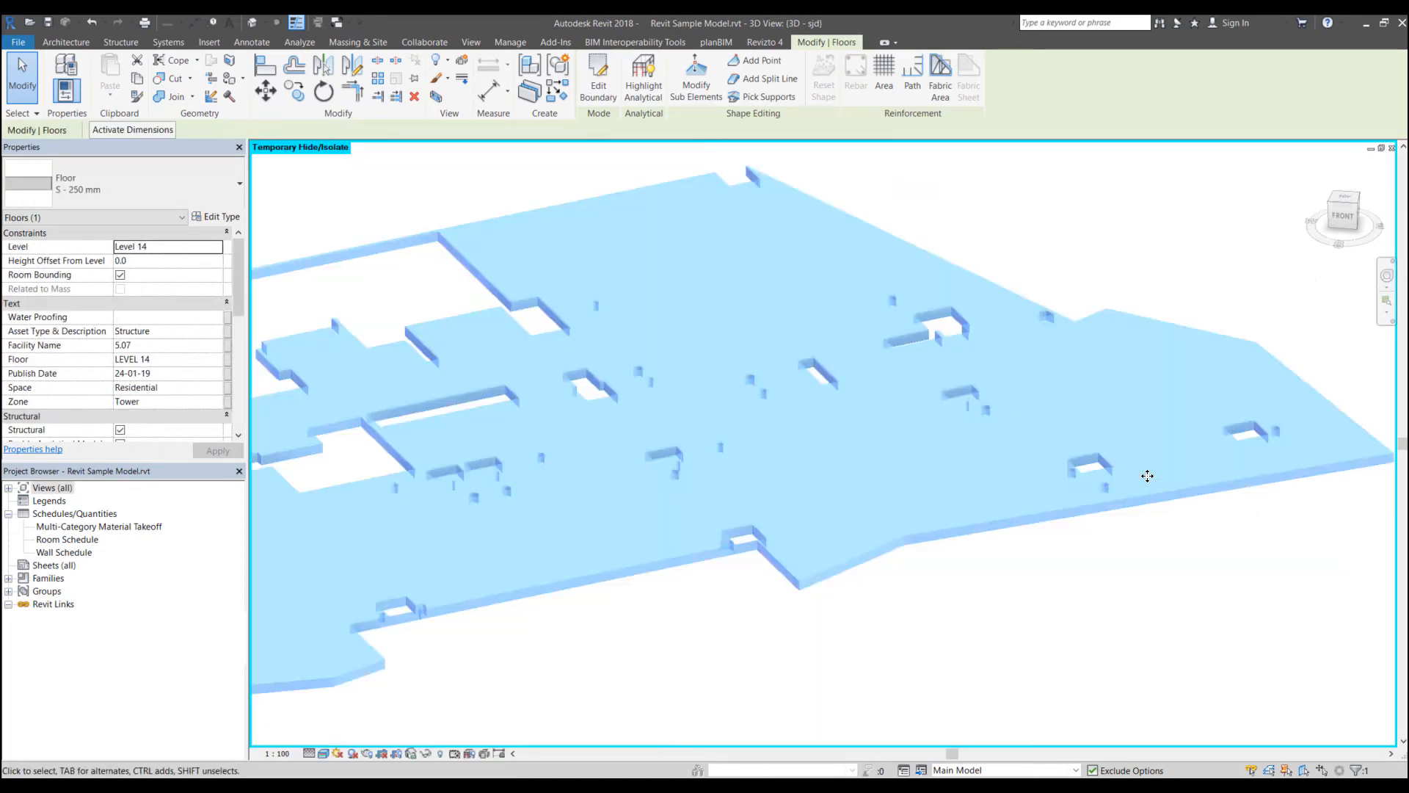
- Clear the selection and isolate one floor slab with its two supporting columns
left_click(555, 43)
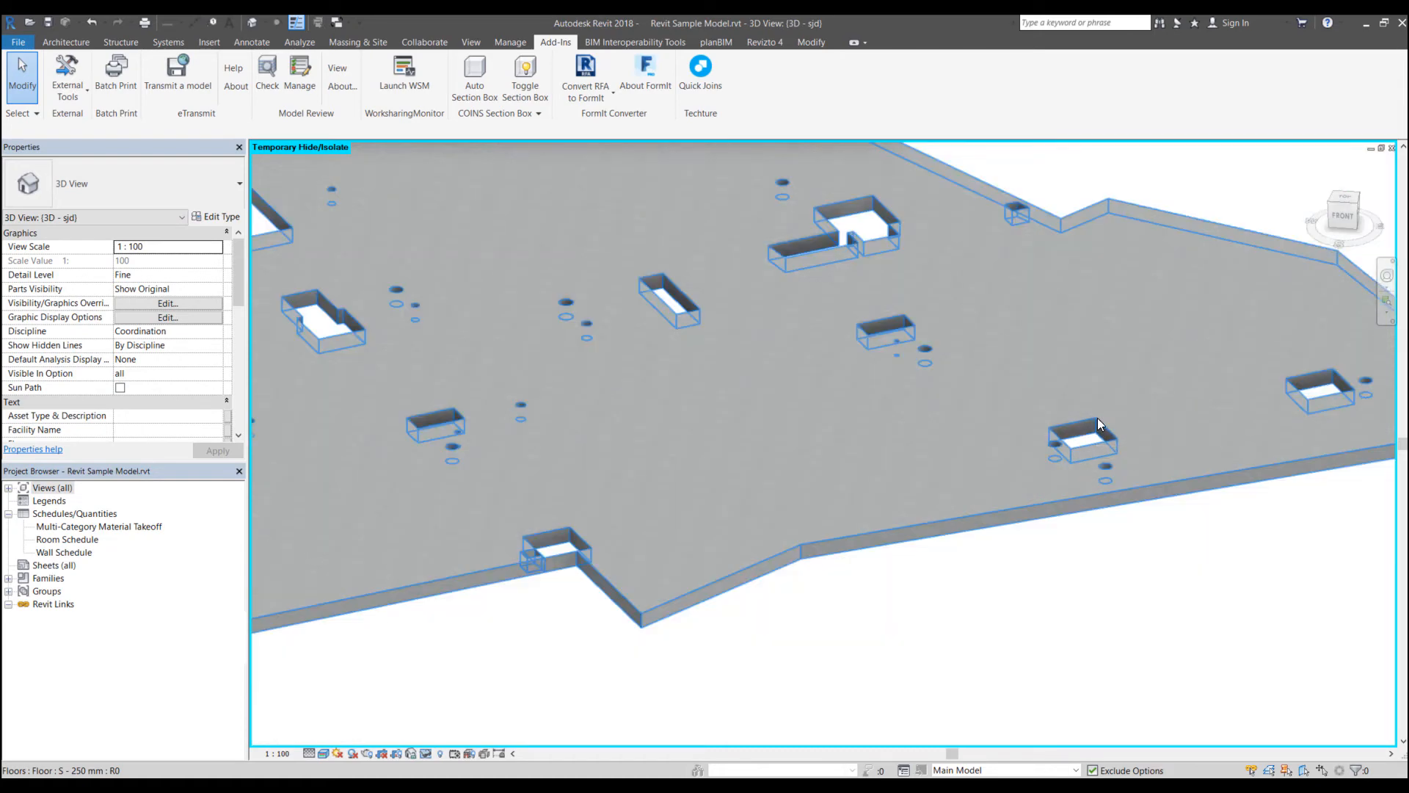
left_click(1084, 441)
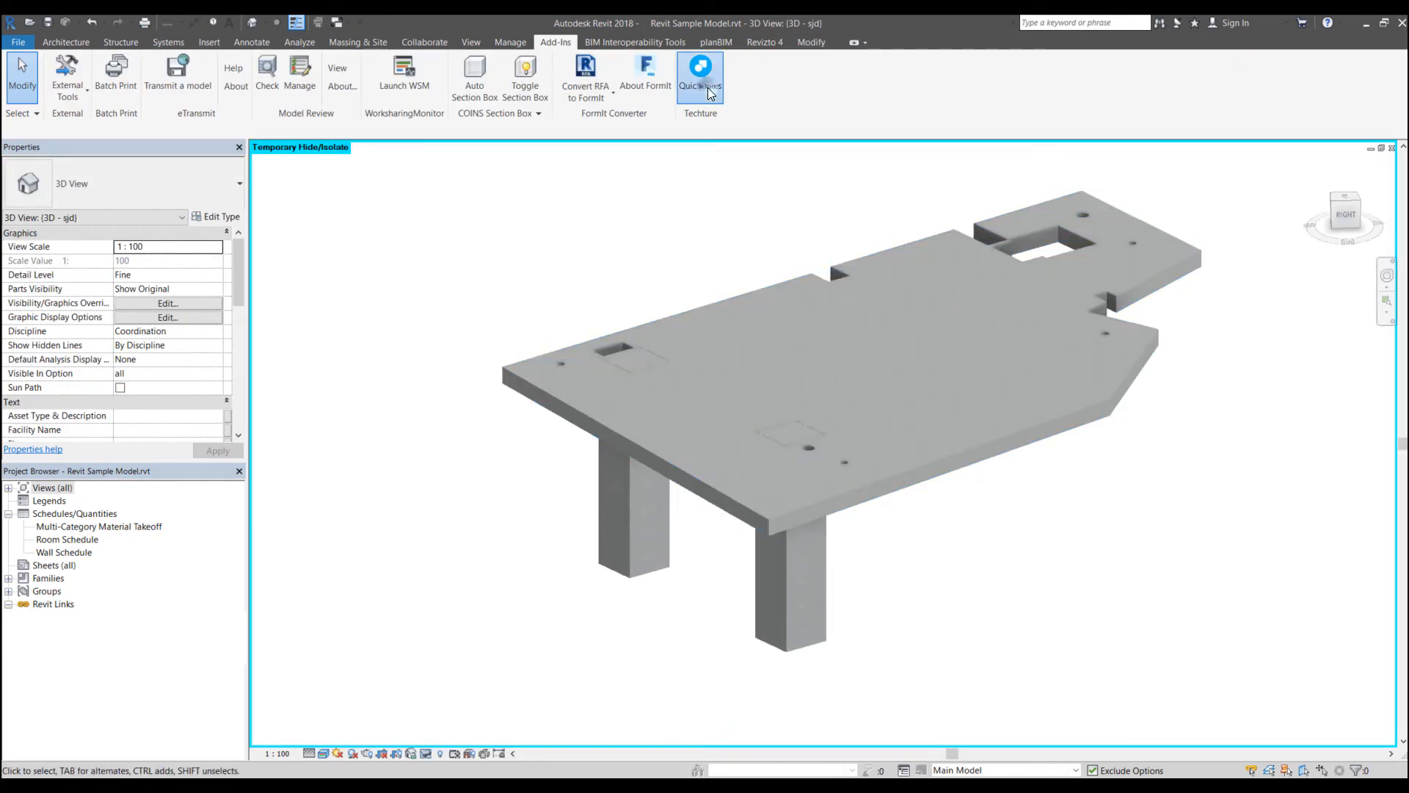
- Switch join the isolated floor with its two columns via Quick Joins, then close it
left_click(700, 73)
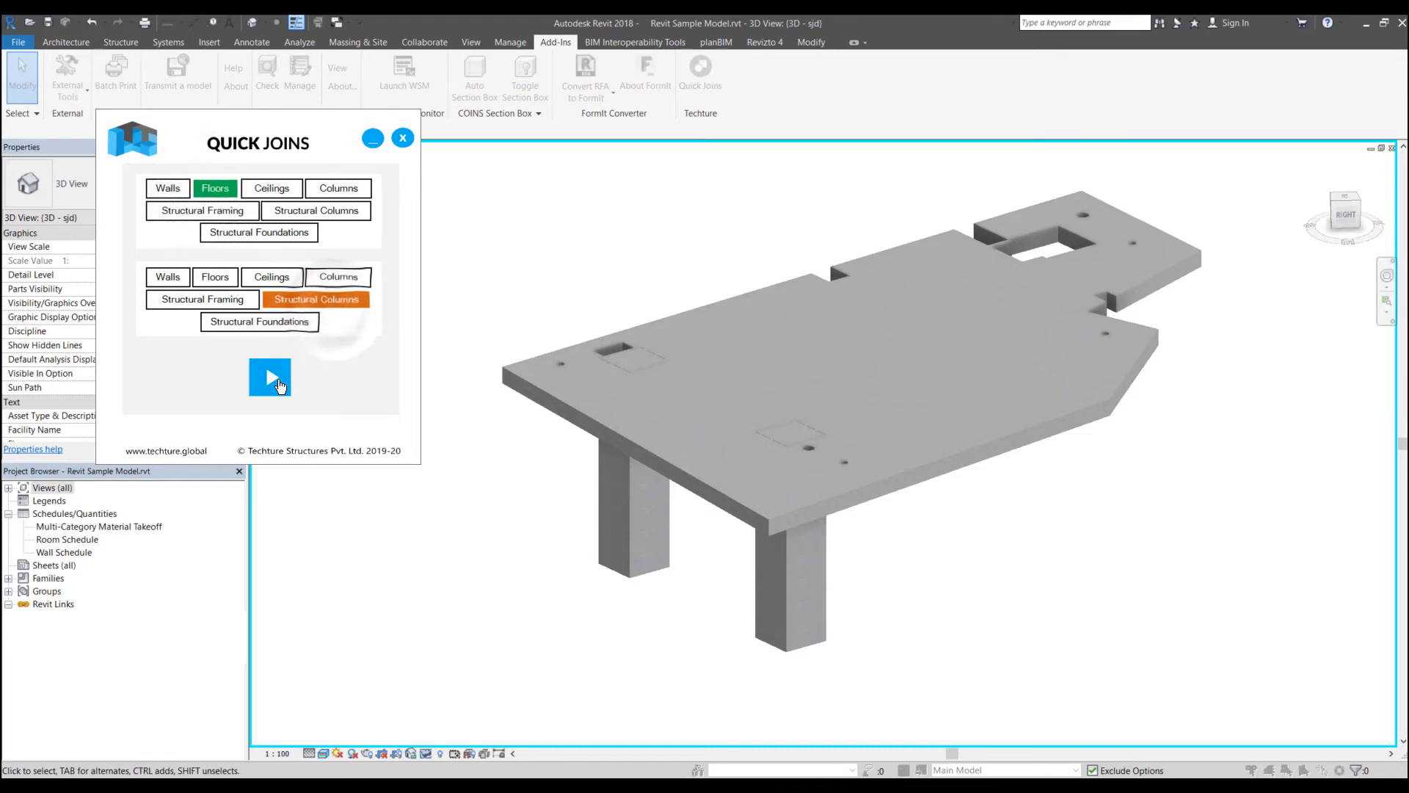
left_click(270, 377)
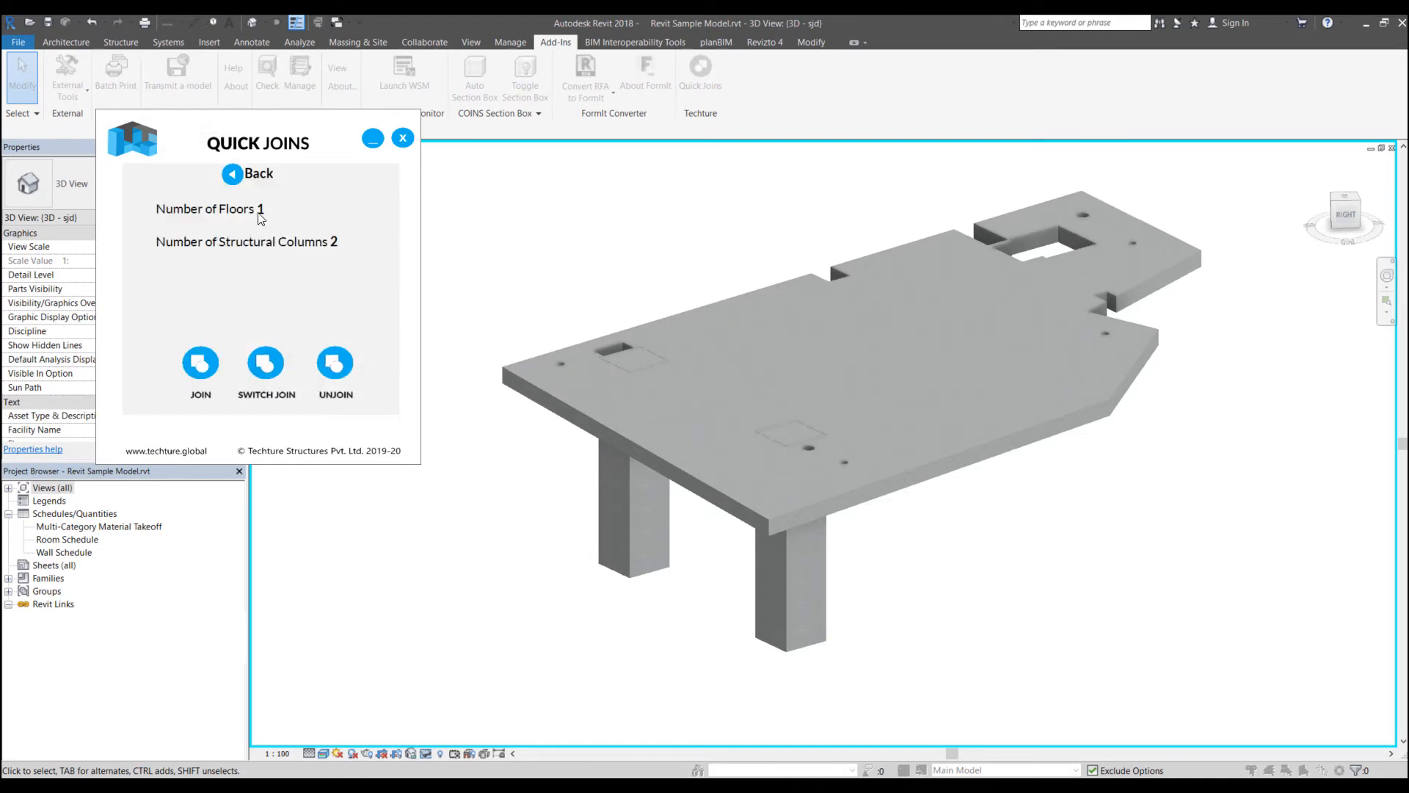
mouse_move(339, 251)
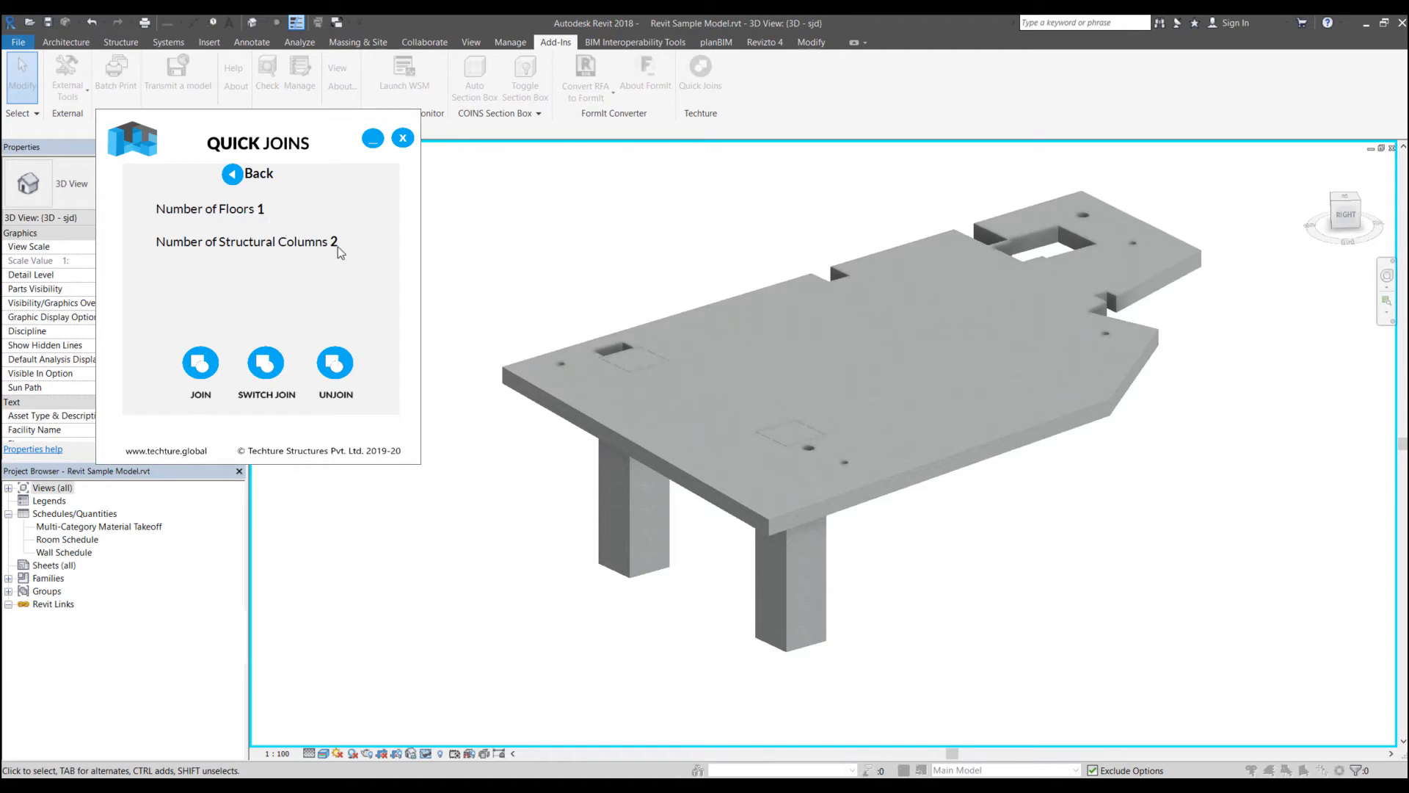
mouse_move(388, 273)
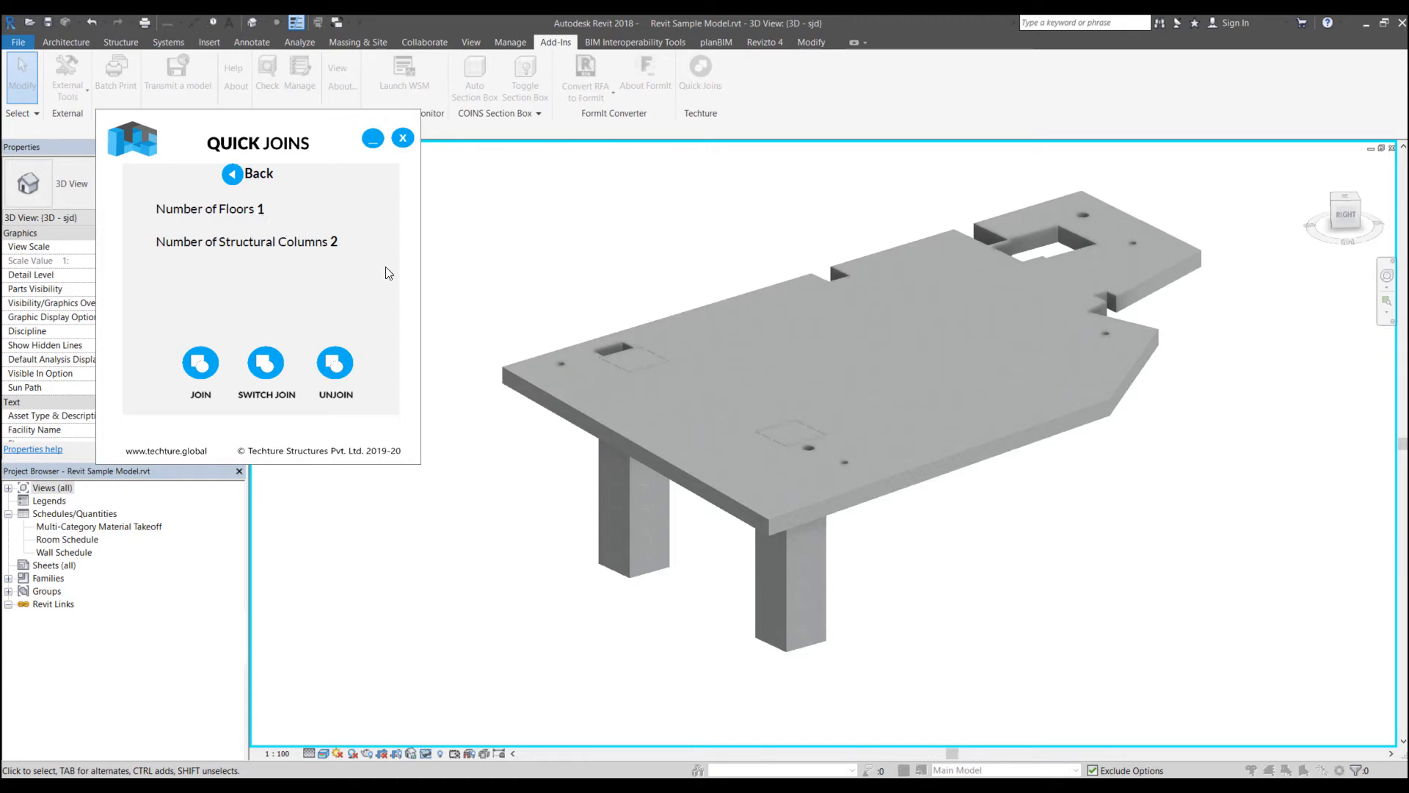
mouse_move(764, 317)
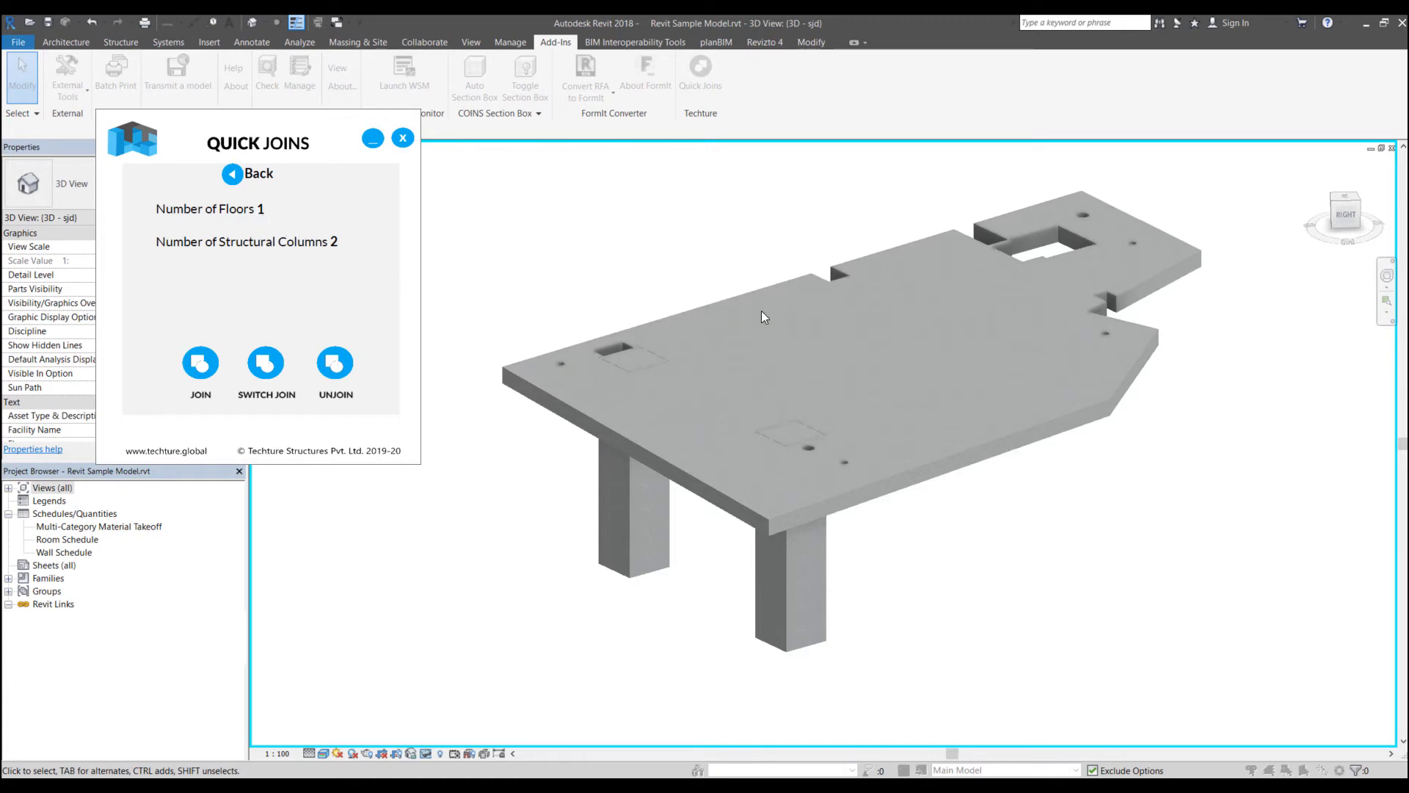
mouse_move(825, 323)
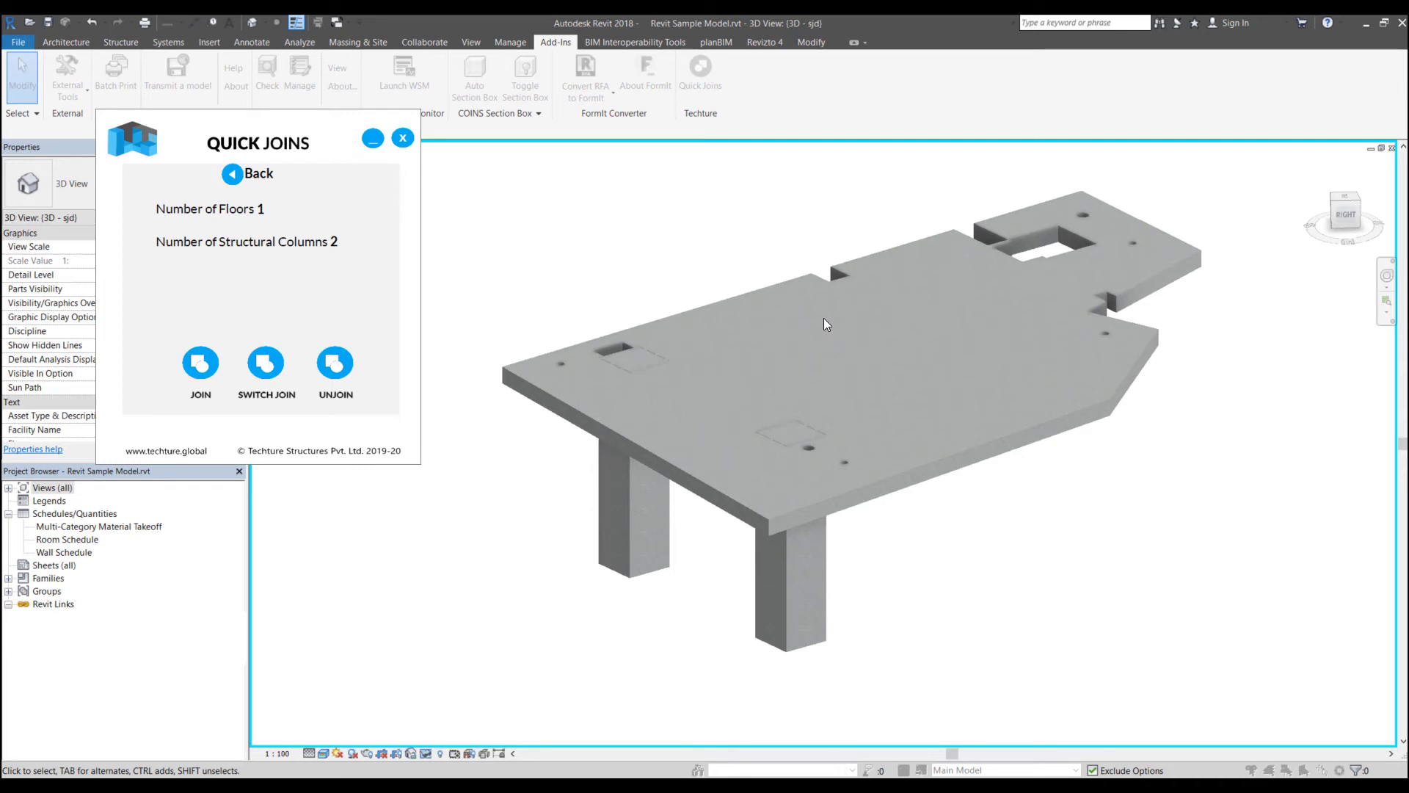
mouse_move(850, 483)
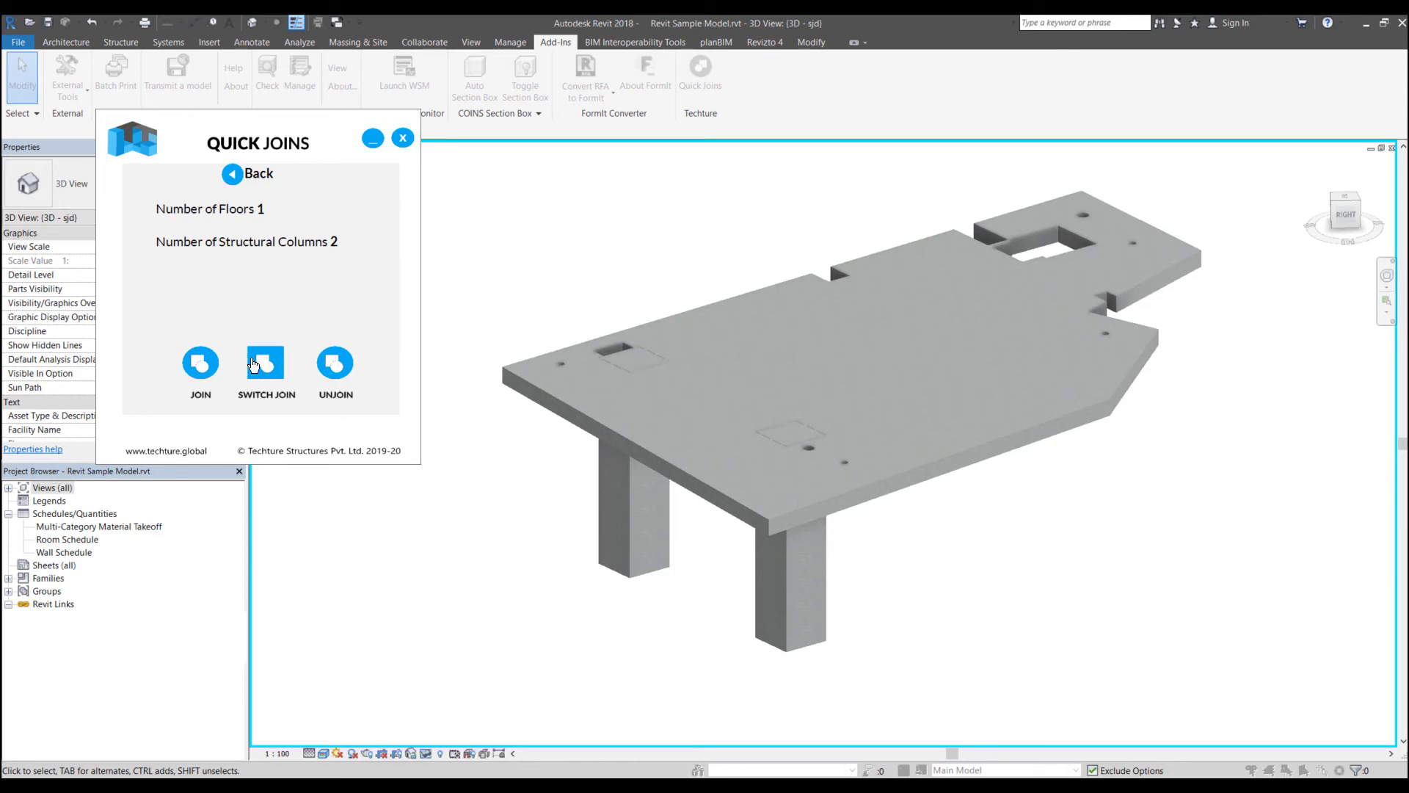
left_click(266, 364)
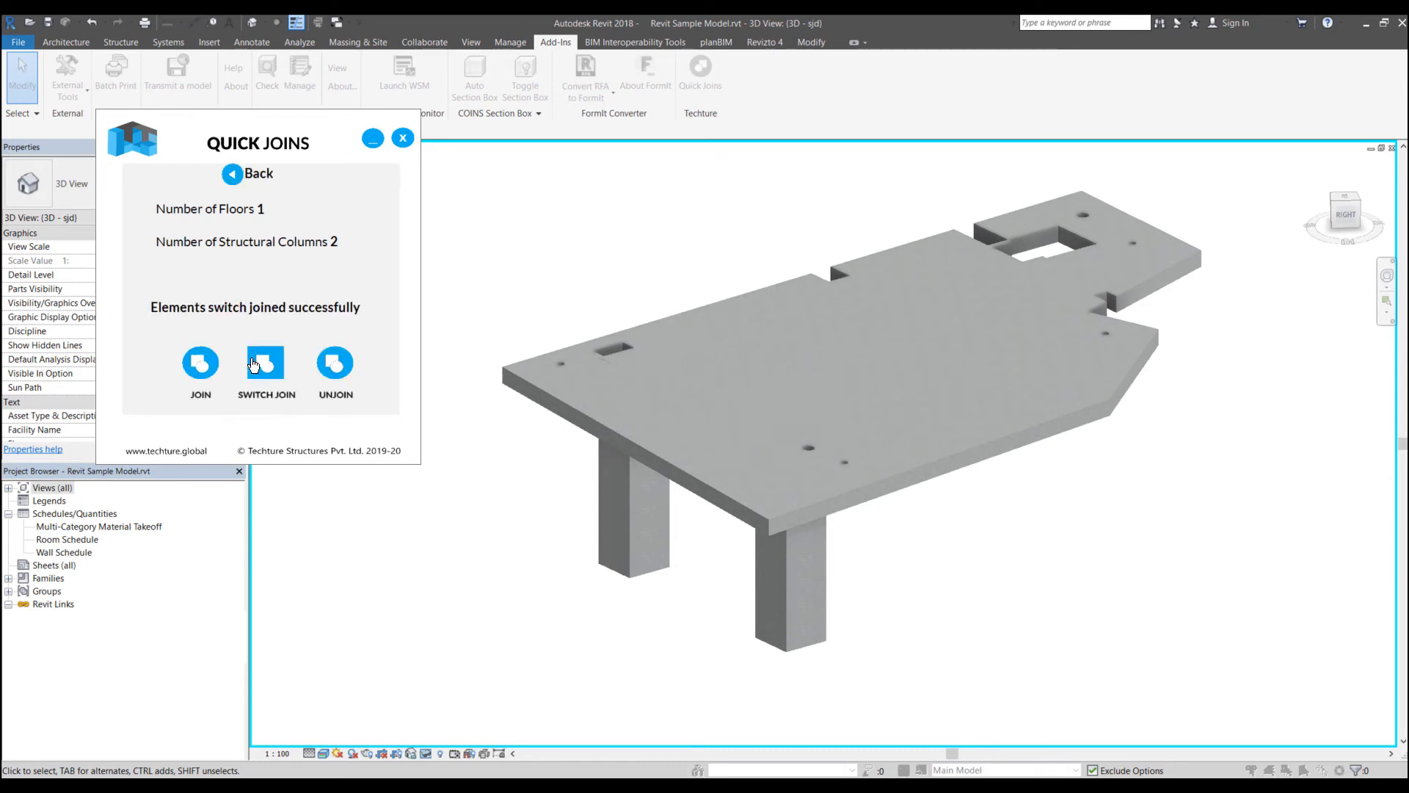
mouse_move(297, 346)
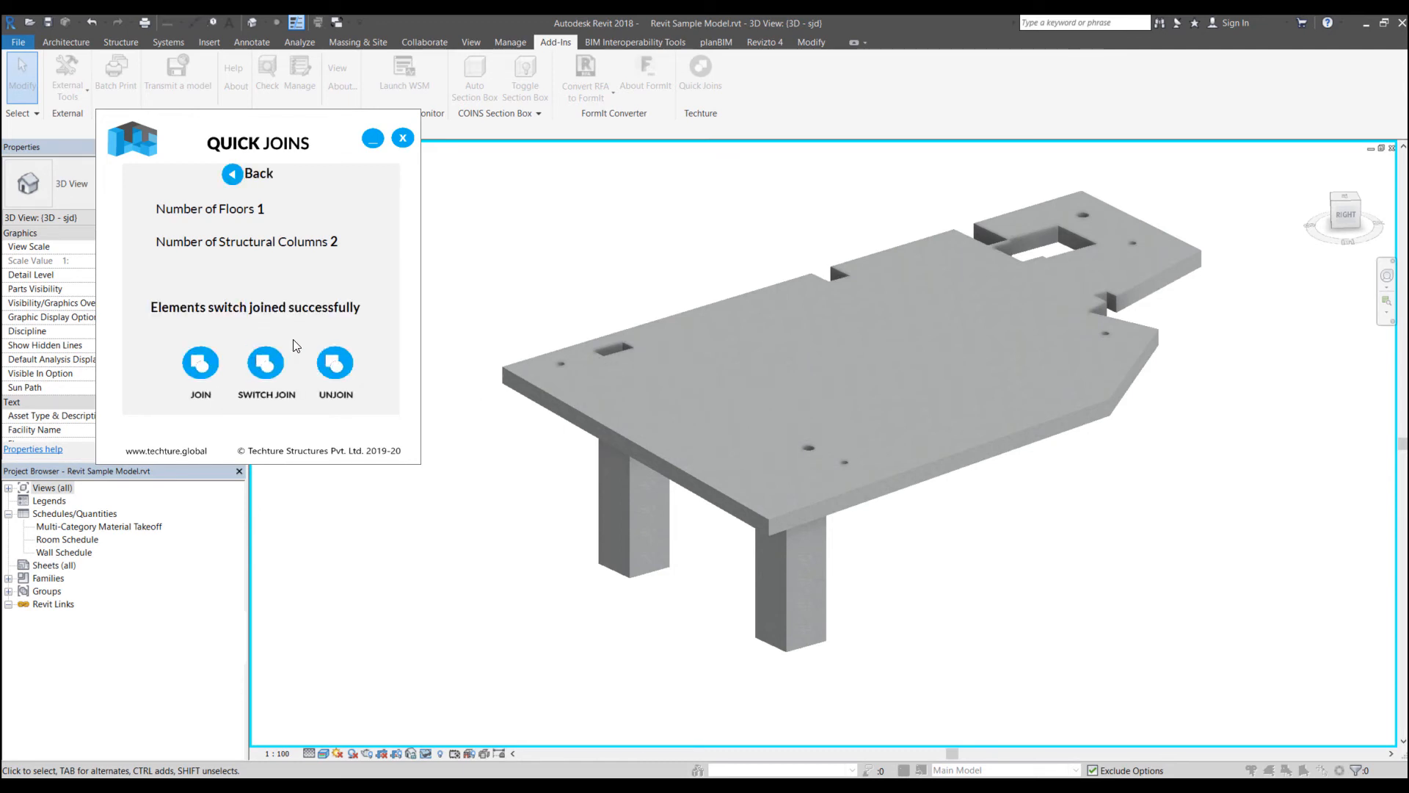
mouse_move(321, 317)
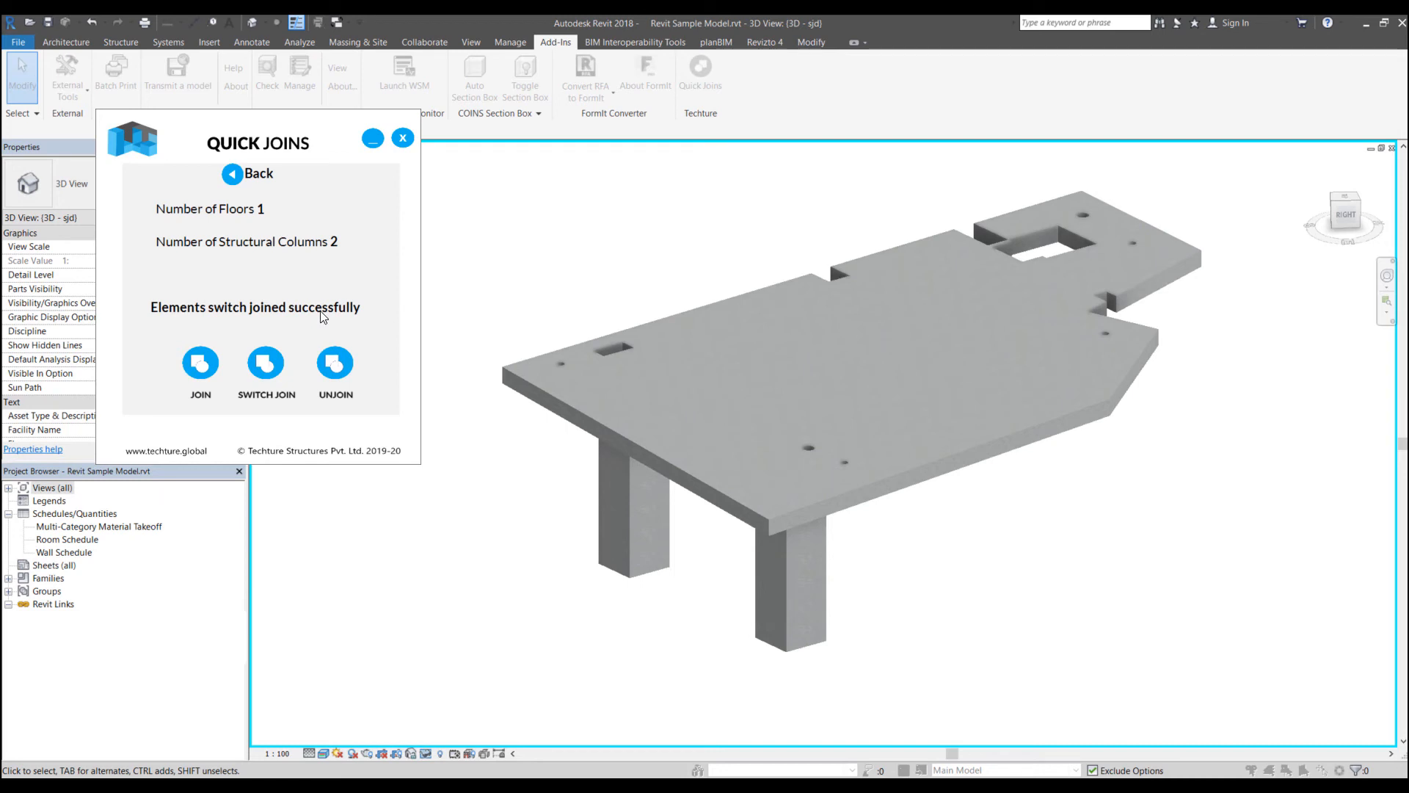
left_click(402, 138)
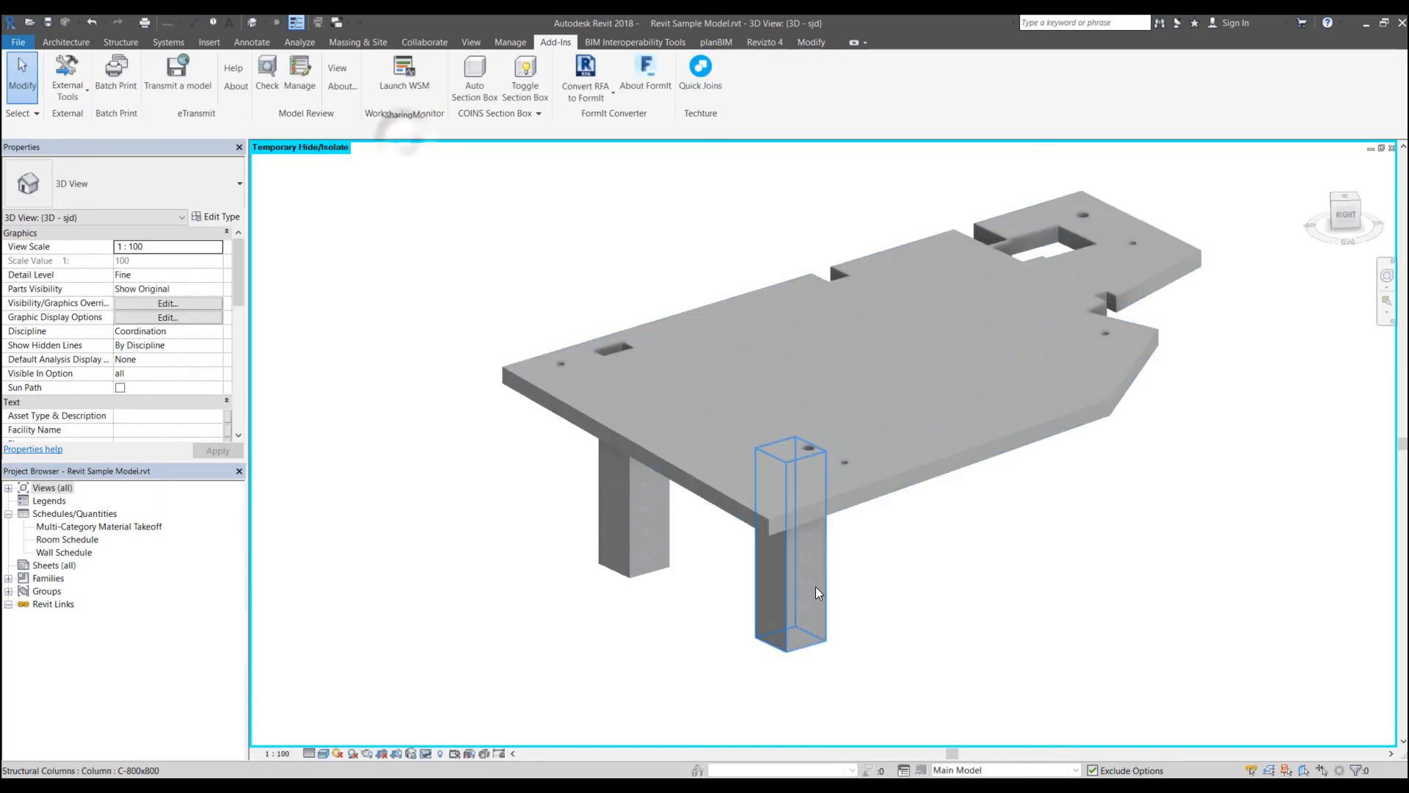
- Select a column in the isolated view to check its join with the floor
left_click(792, 585)
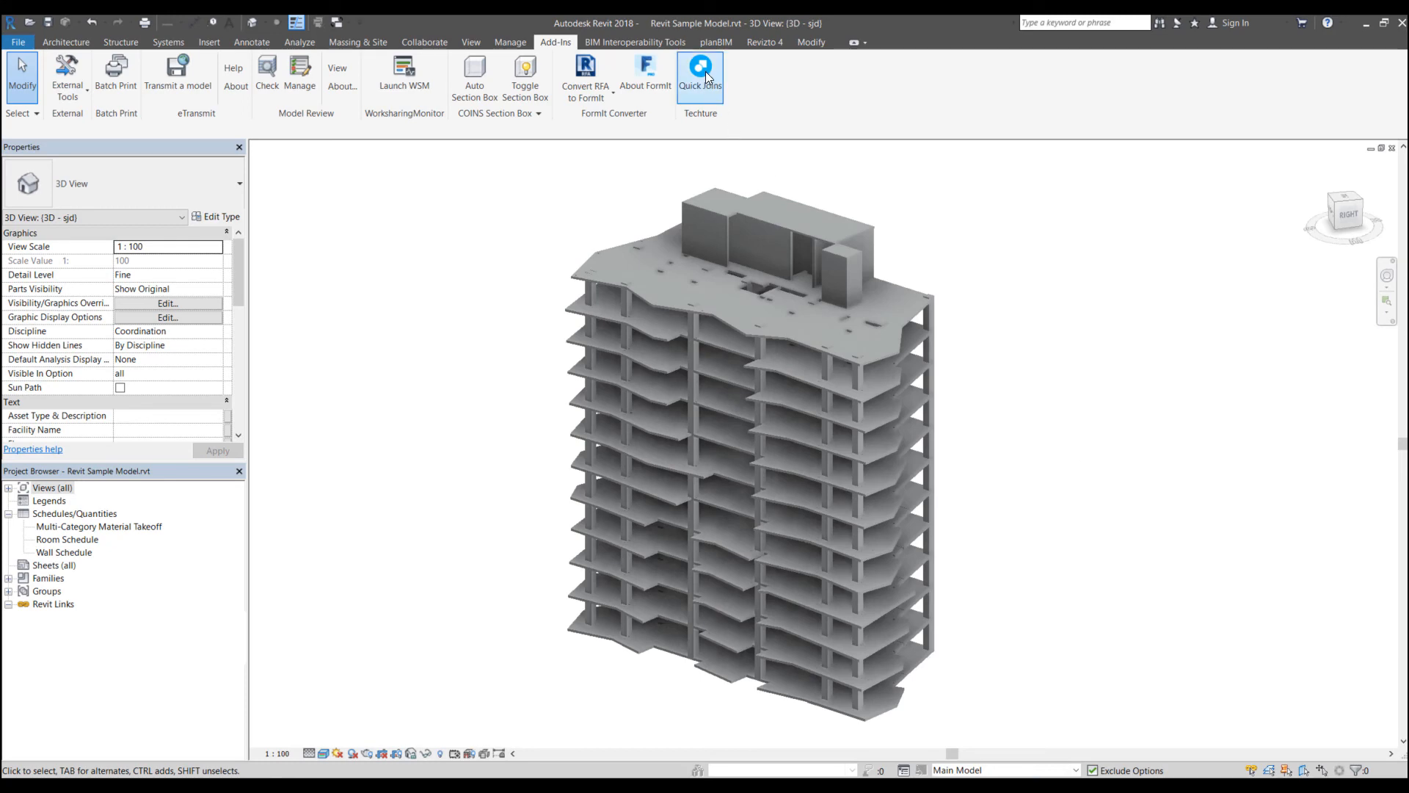
- In Quick Joins, unjoin all 181 walls from the 20 floors and return to the category lists
left_click(700, 72)
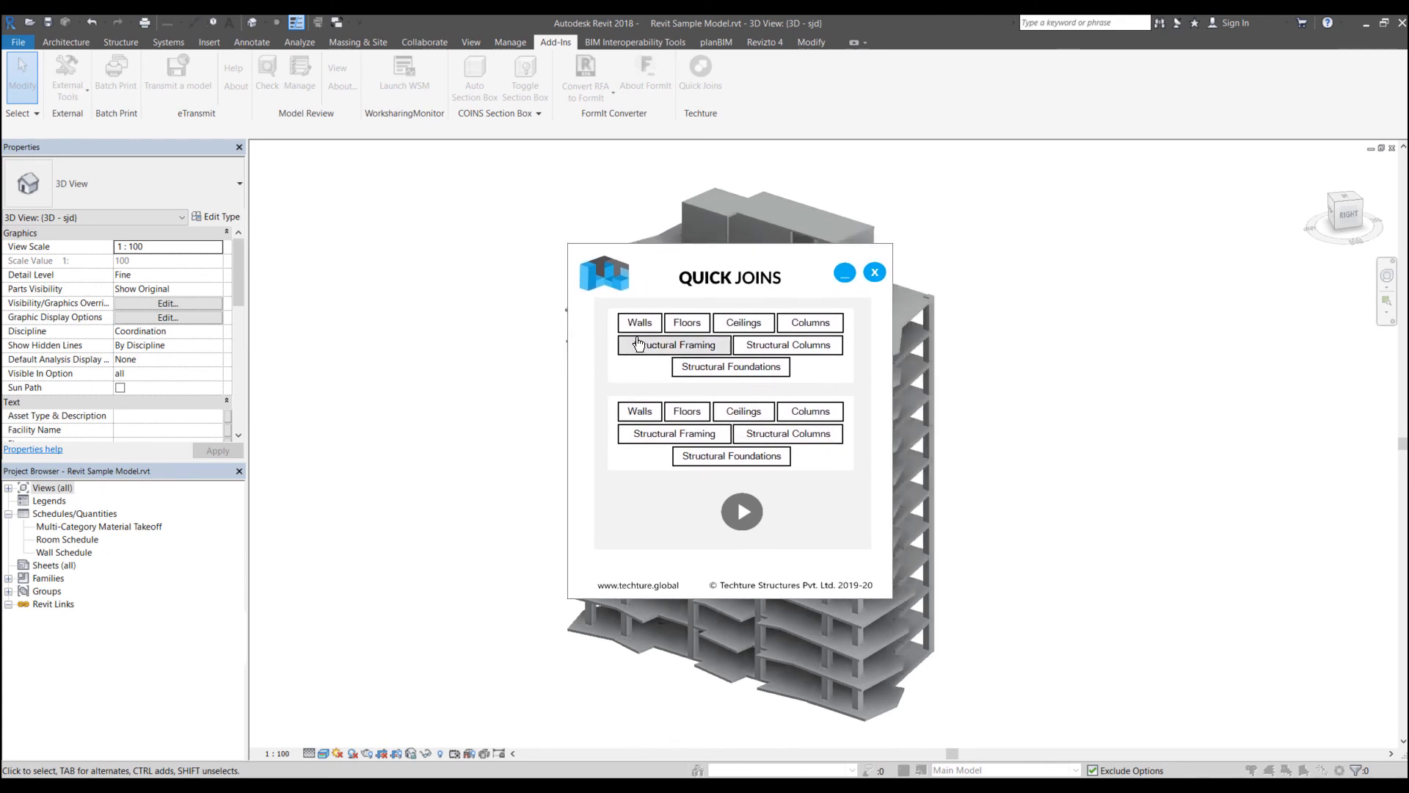
mouse_move(638, 321)
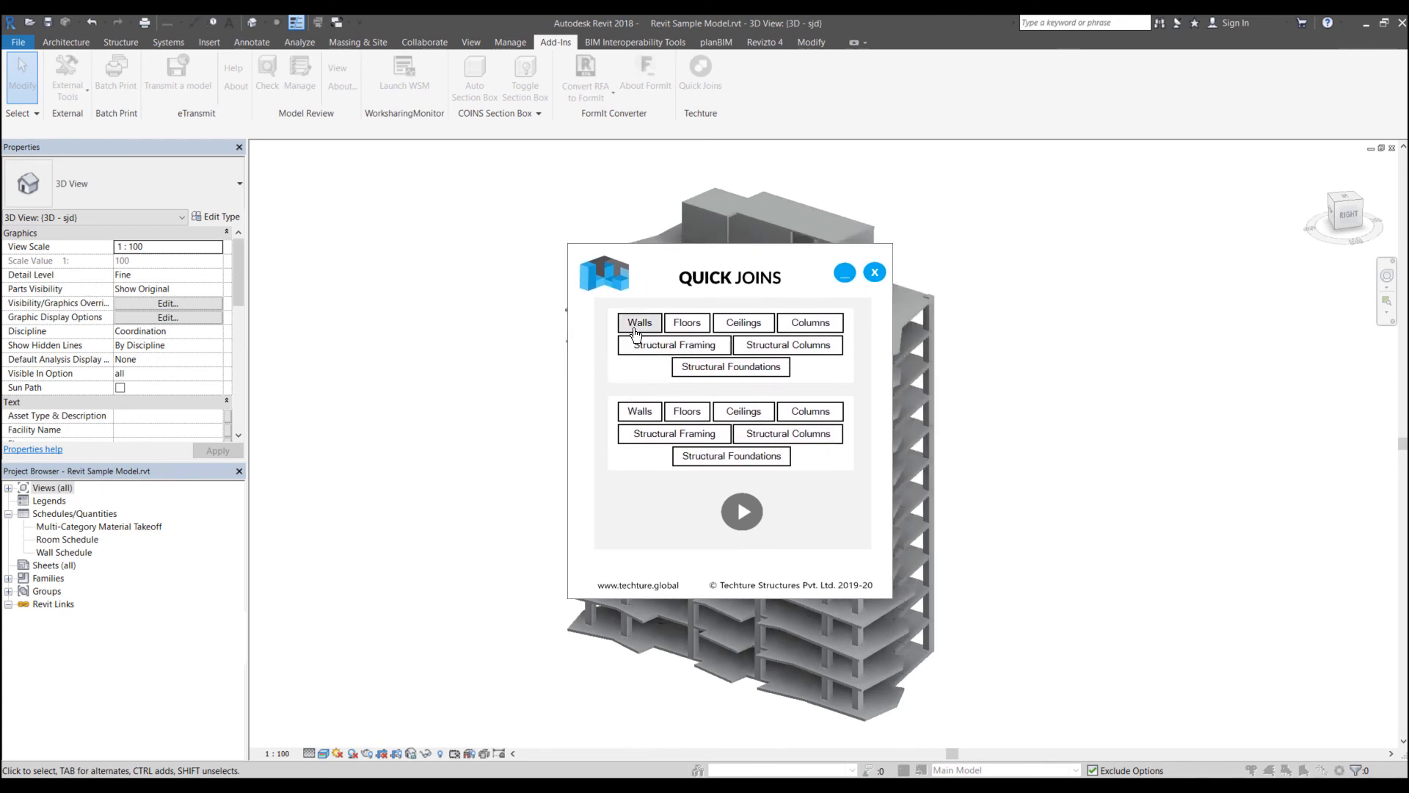
mouse_move(672, 351)
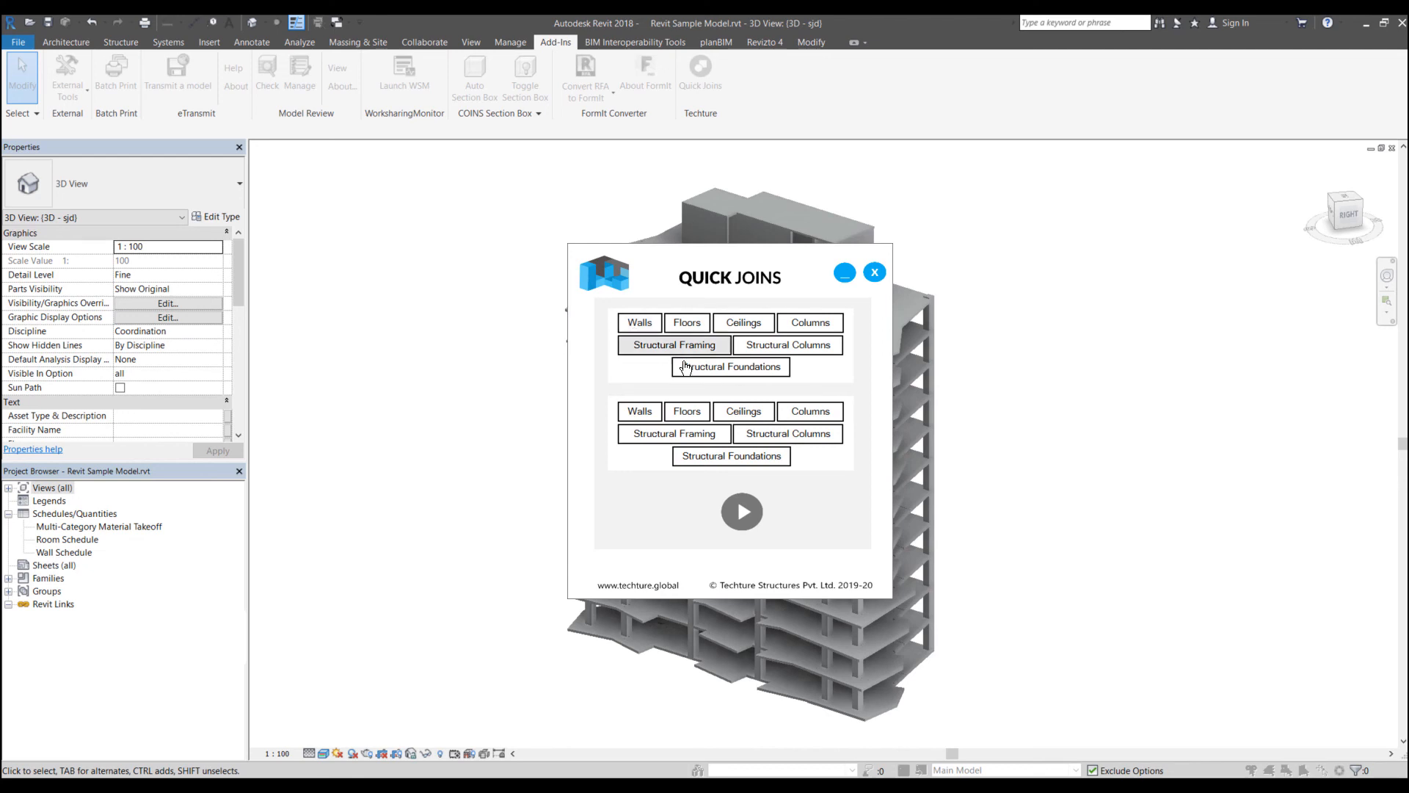
left_click(639, 321)
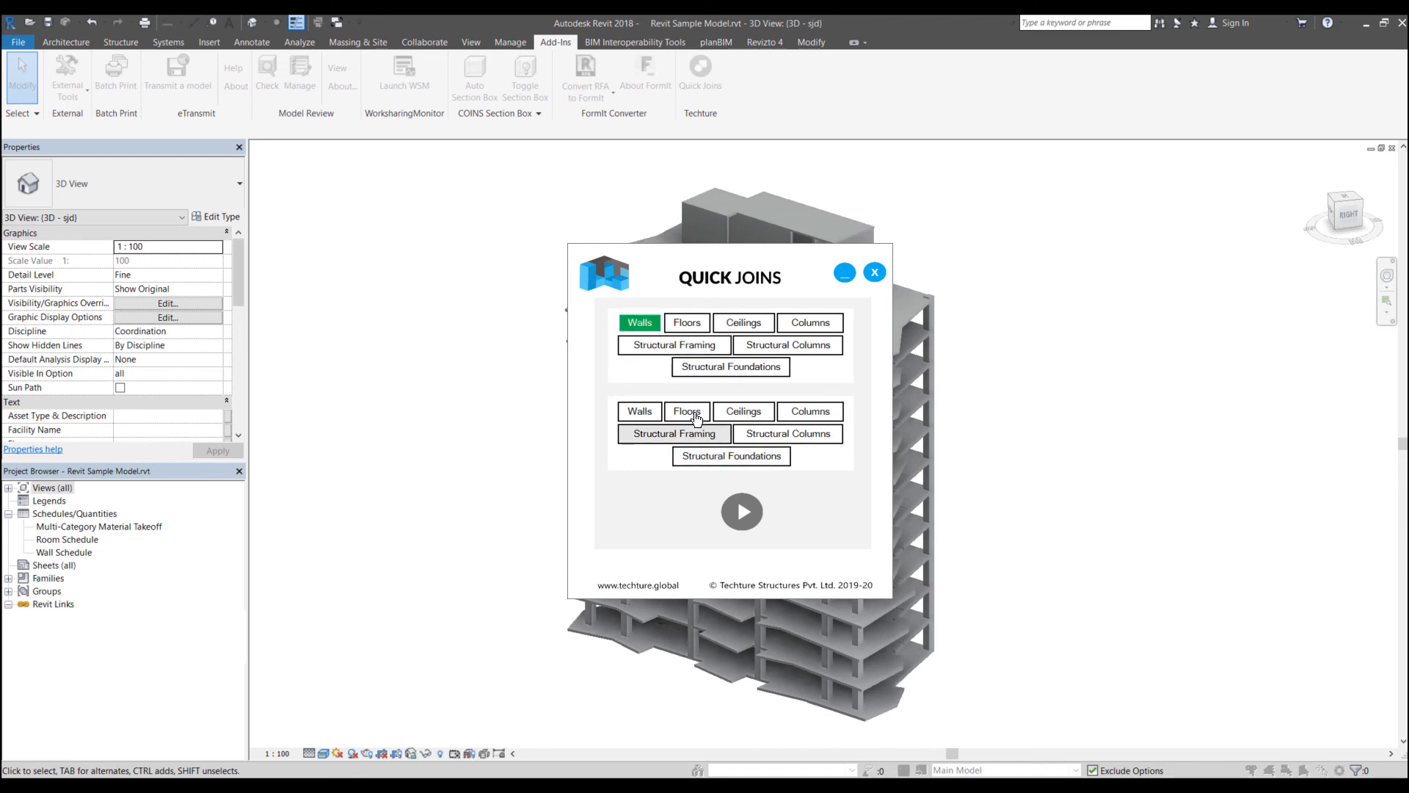
left_click(742, 511)
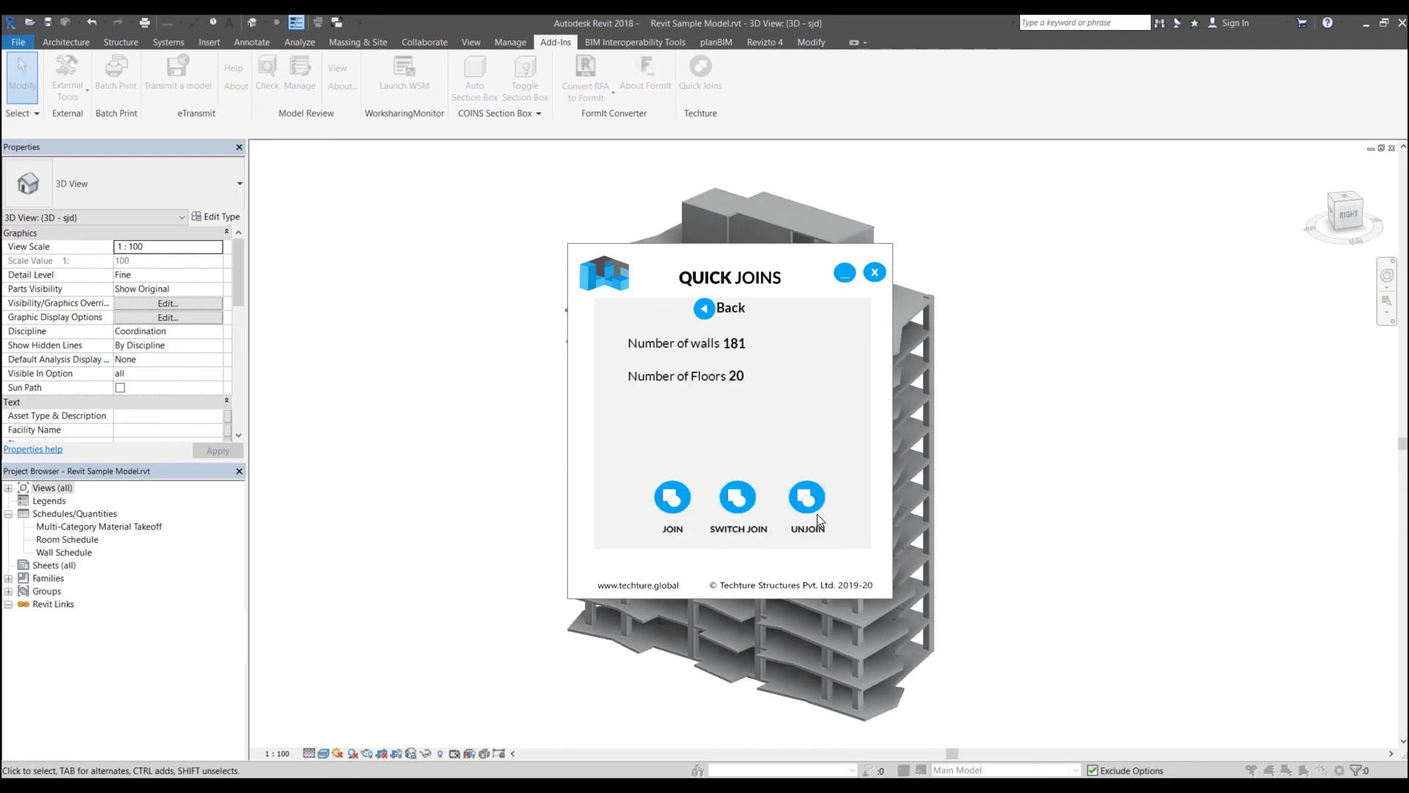
left_click(806, 497)
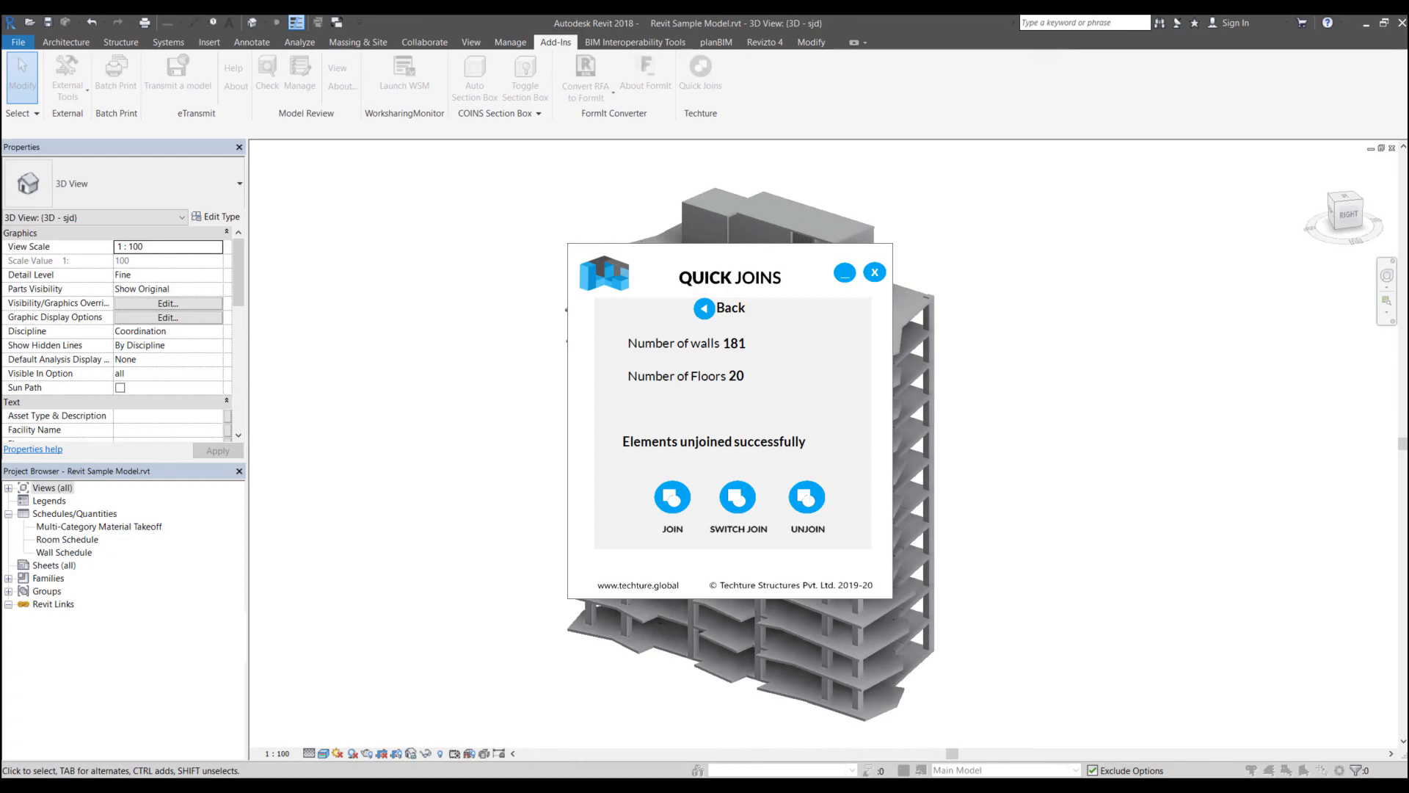
left_click(719, 307)
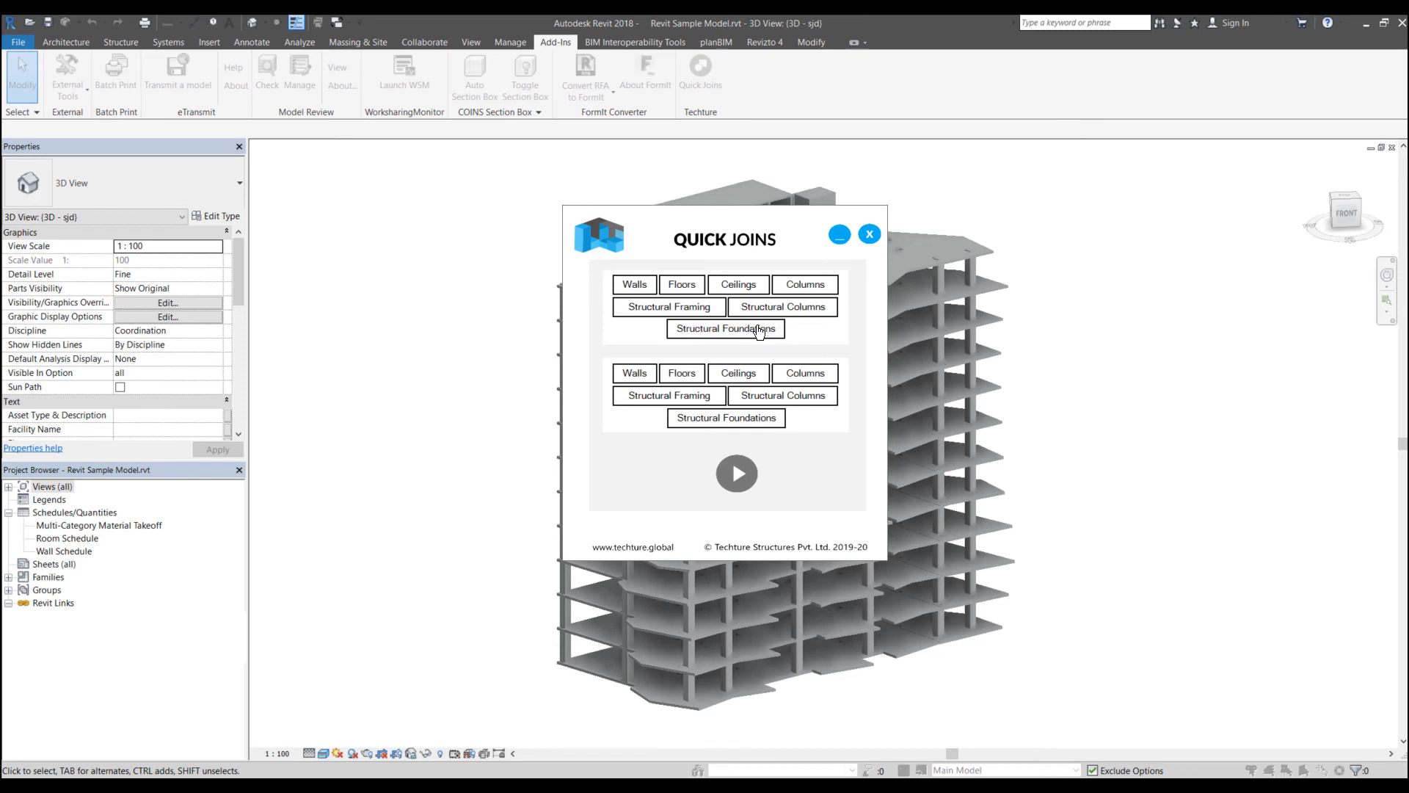
- Pair Floors with Walls in Quick Joins, listing 20 floors and 181 walls ready to join
left_click(681, 283)
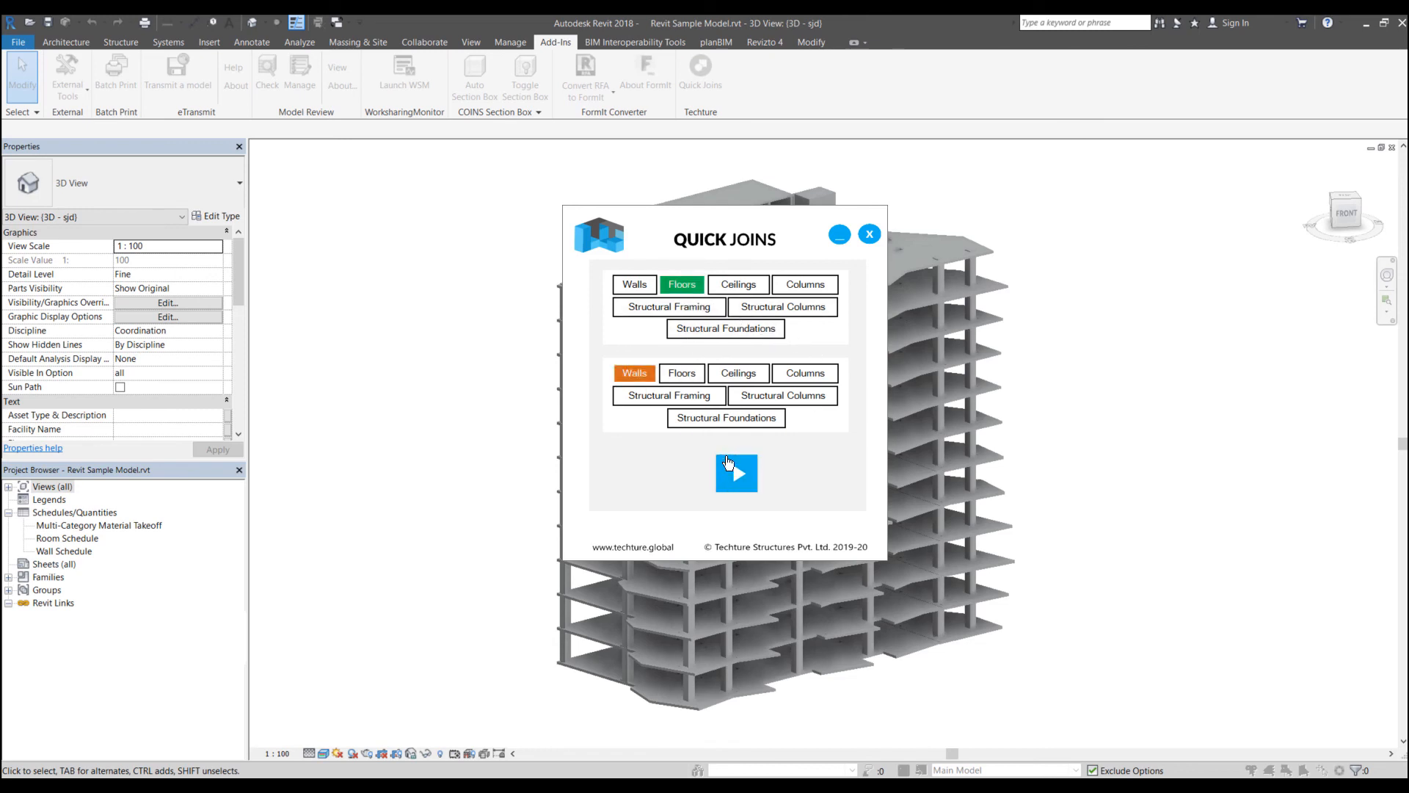
left_click(735, 474)
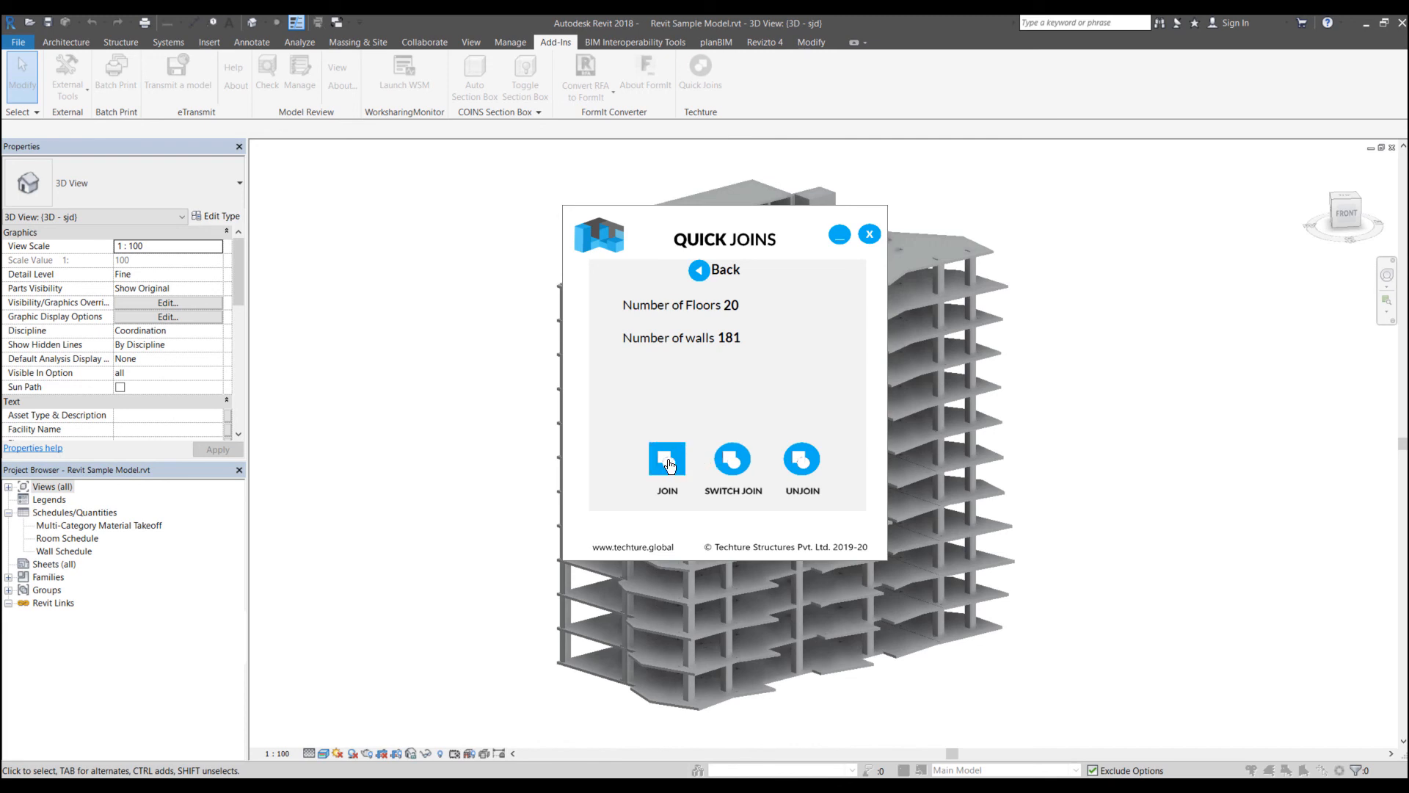